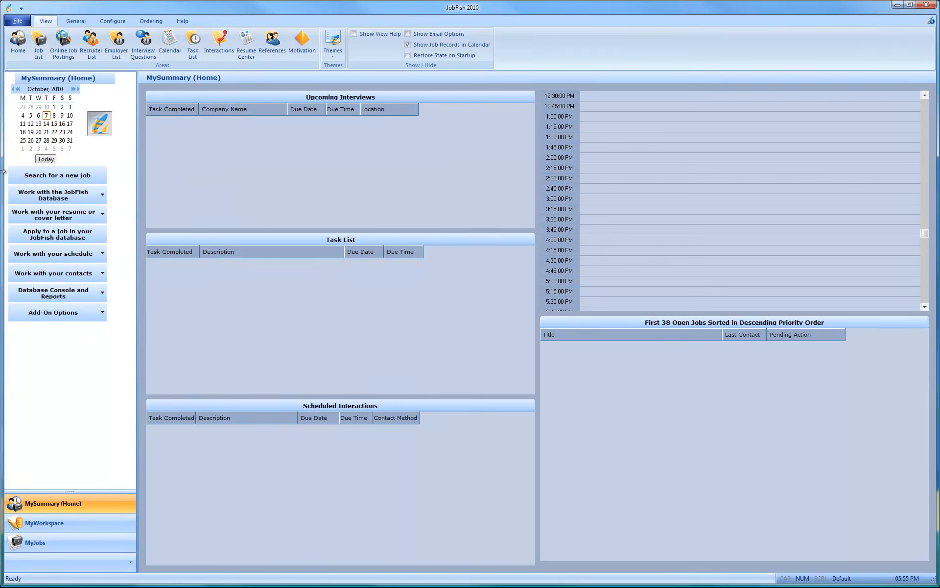
mouse_move(57, 175)
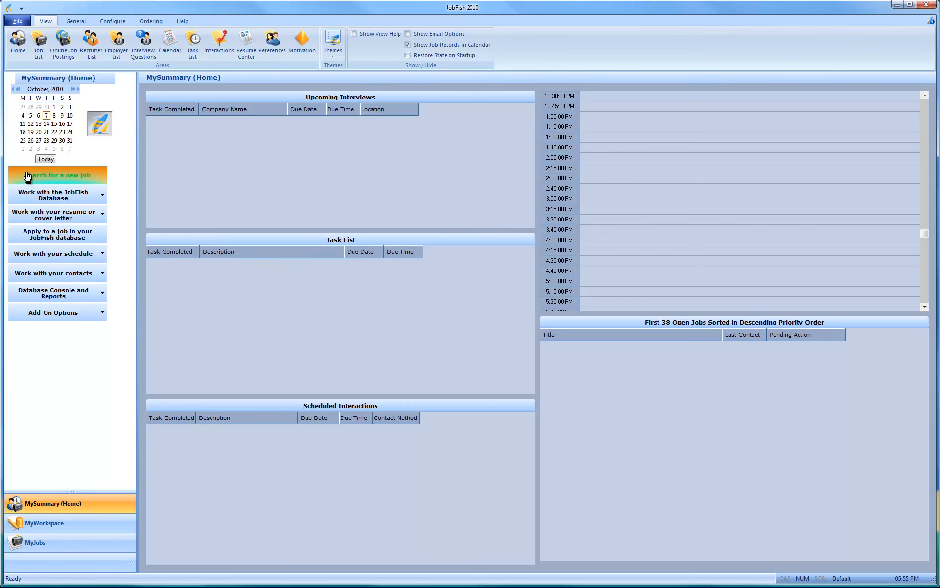
Start a new job search and load the Craigslist LA marketing jobs page in the import console
left_click(57, 175)
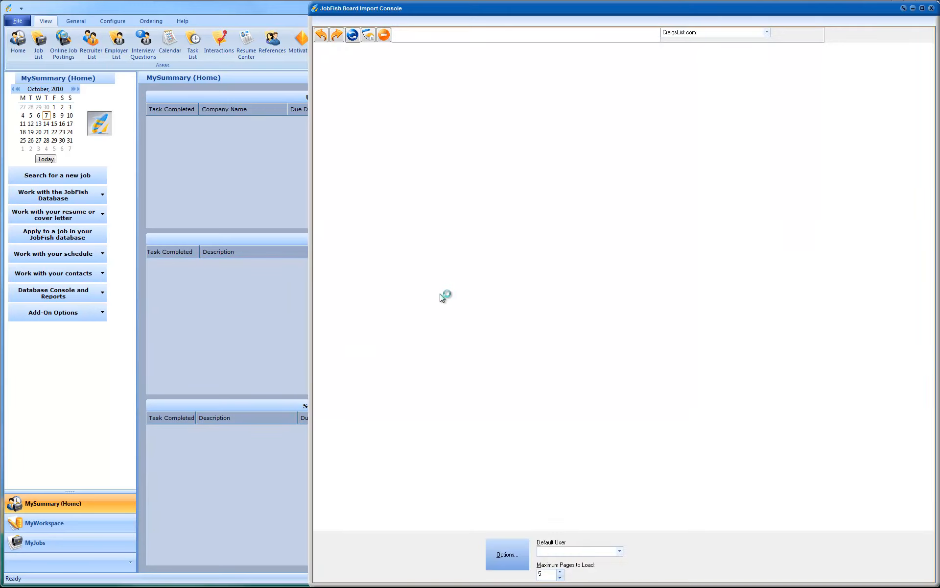
mouse_move(437, 282)
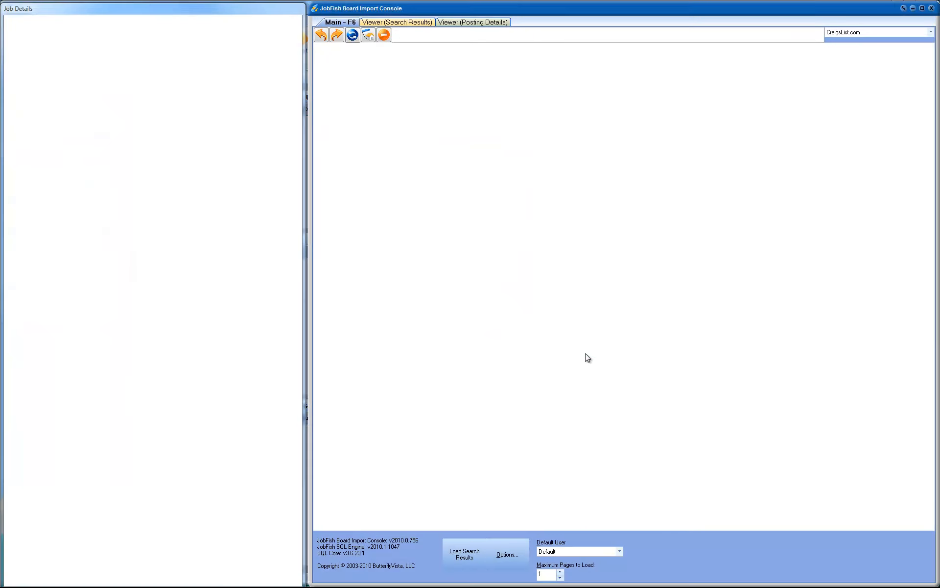
left_click(351, 35)
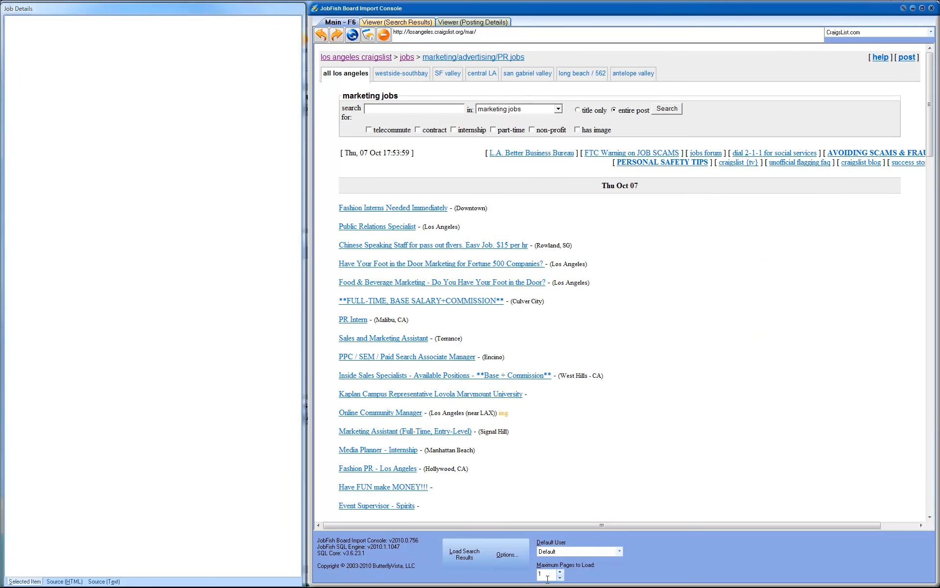
mouse_move(462, 384)
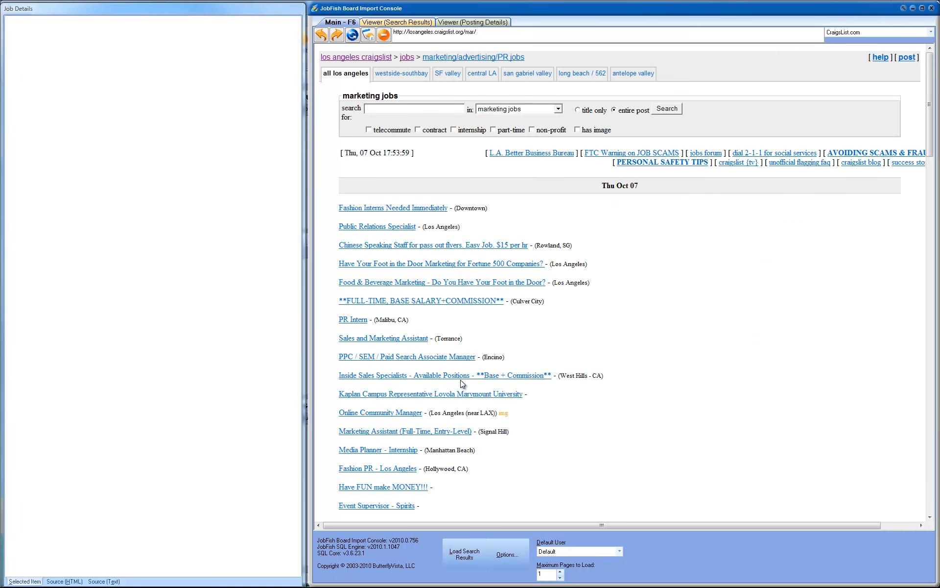
left_click(463, 554)
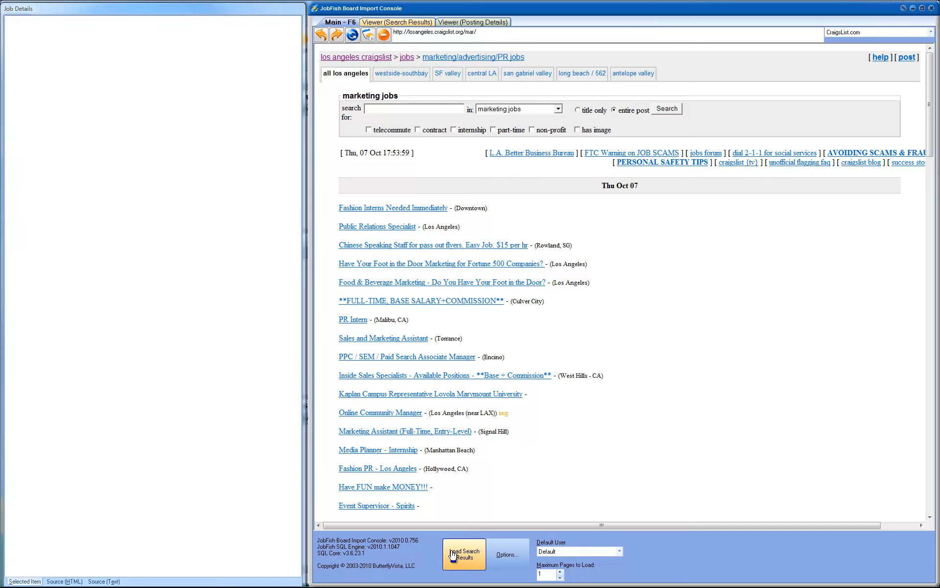
Load the search results and mark the Recruiting Manager and Creative Circle postings interested and applied
left_click(463, 555)
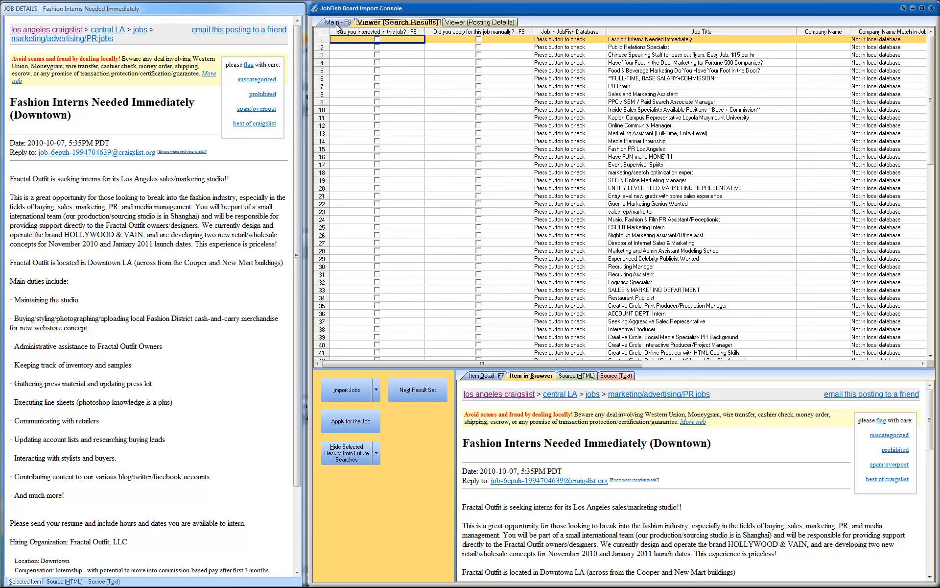
mouse_move(483, 462)
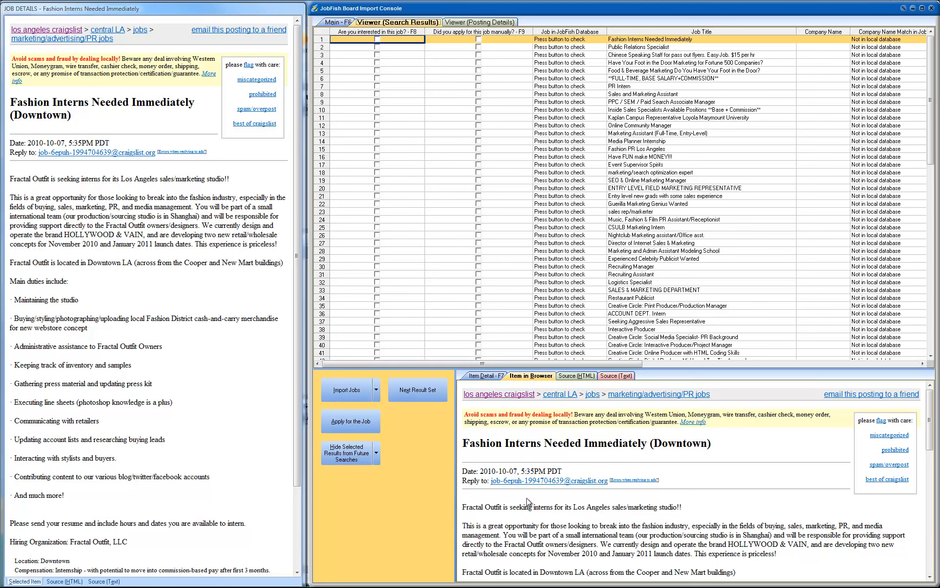
mouse_move(613, 167)
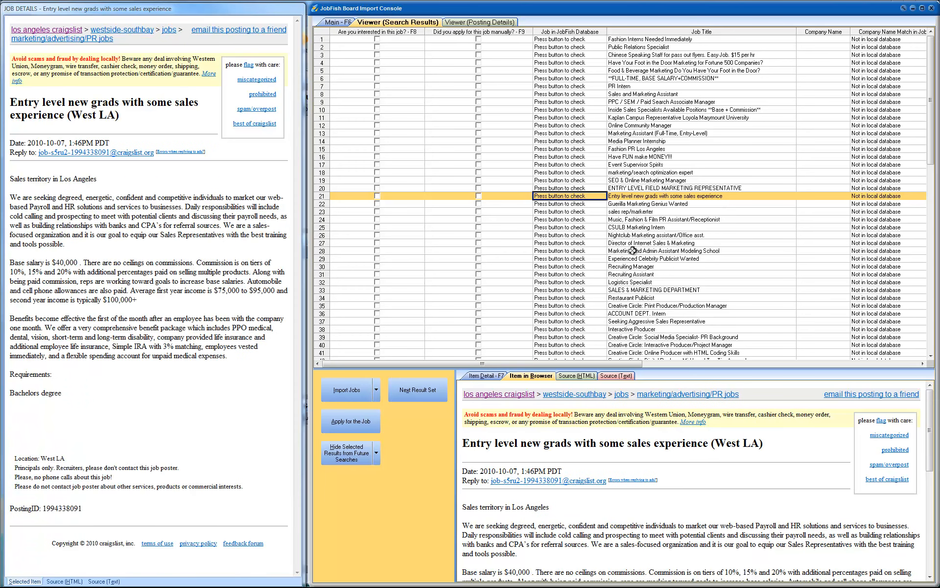
left_click(630, 265)
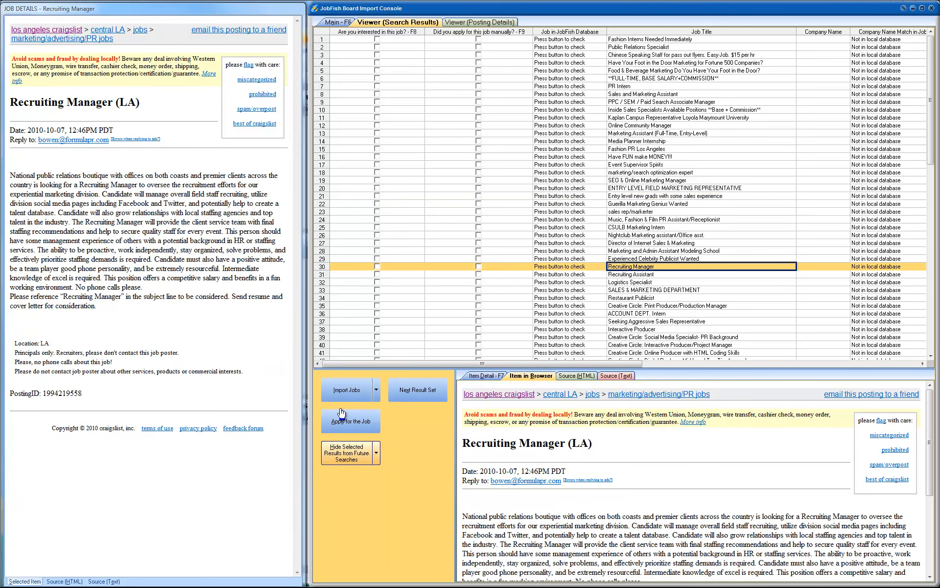
left_click(478, 266)
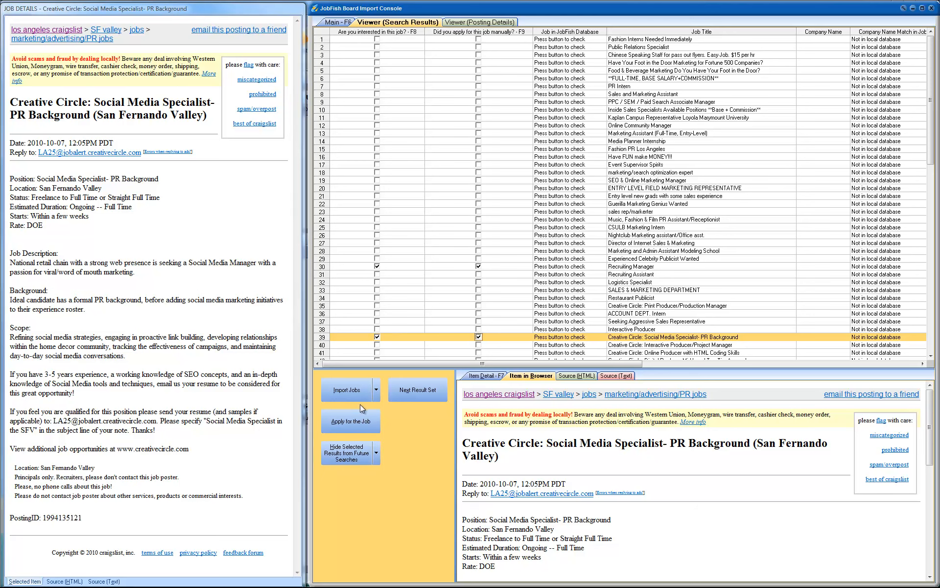
mouse_move(345, 389)
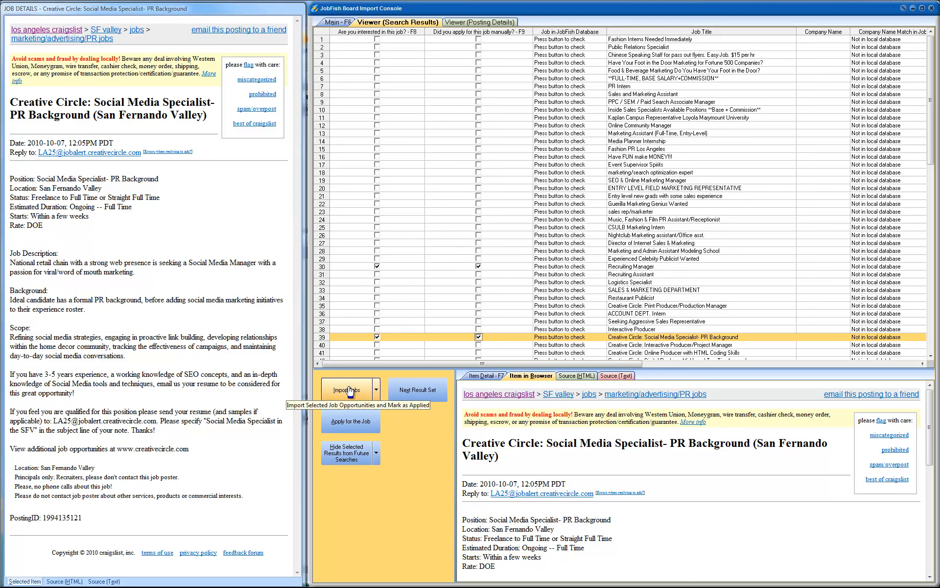
left_click(345, 388)
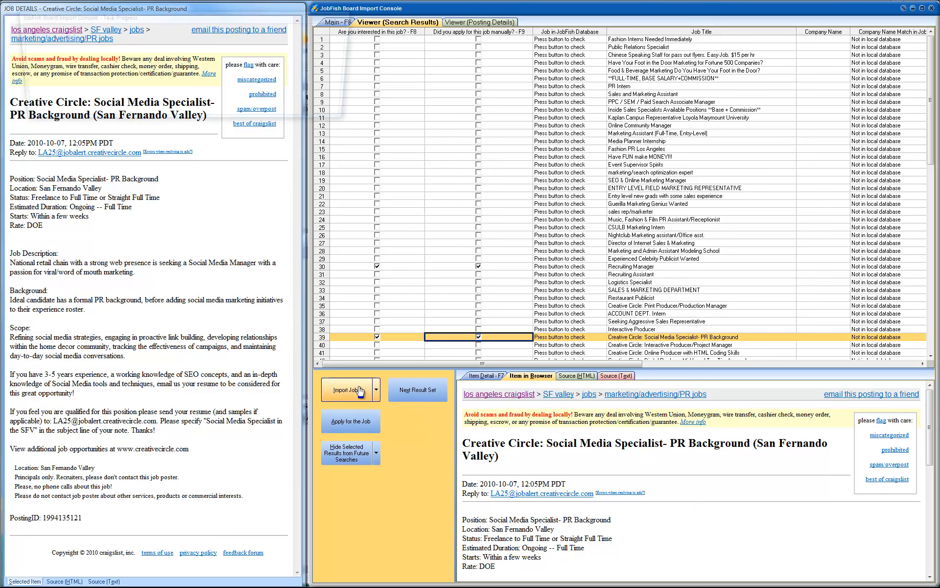
Confirm the import of the two marked postings into the job database
left_click(347, 389)
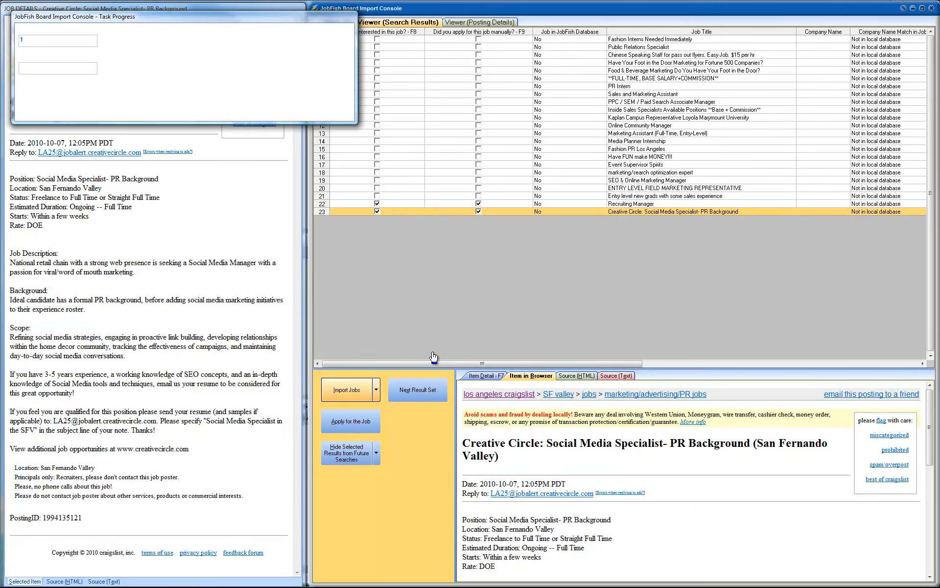
left_click(347, 389)
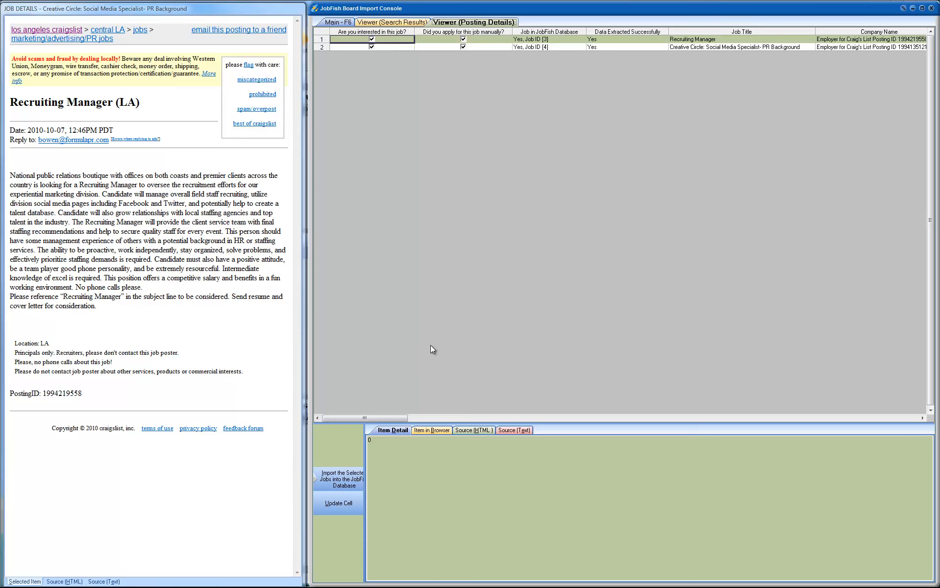
mouse_move(491, 252)
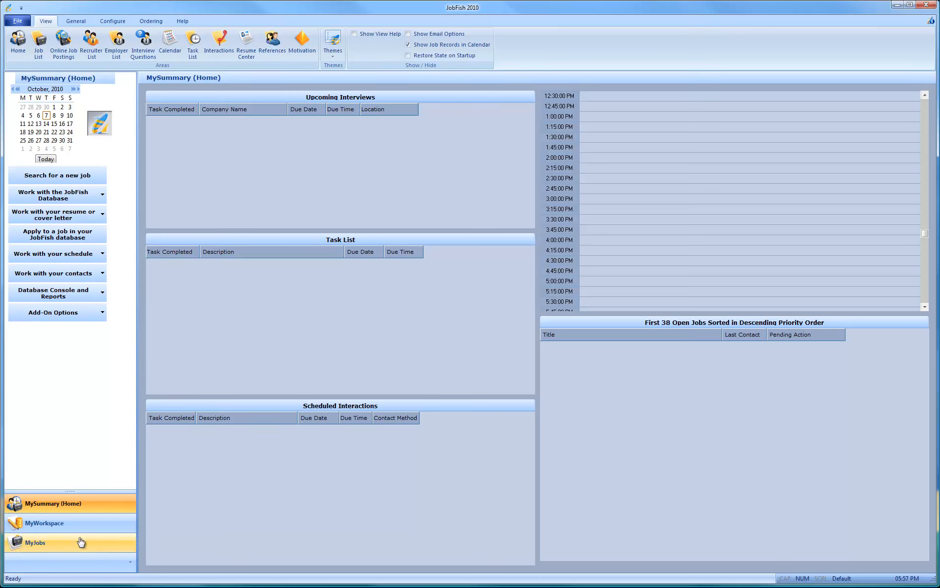
Show the MyJobs area and refresh the job list with the imported jobs
left_click(37, 542)
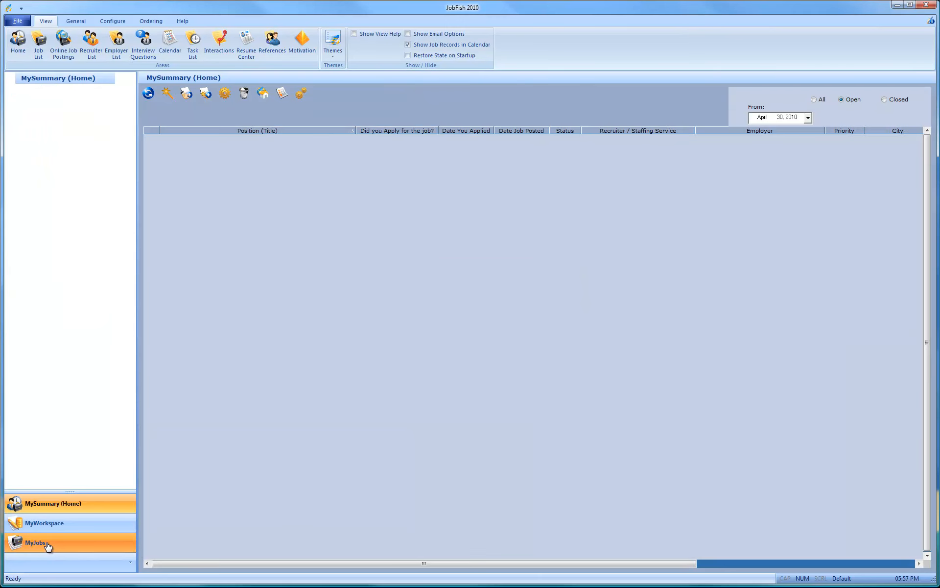
left_click(35, 541)
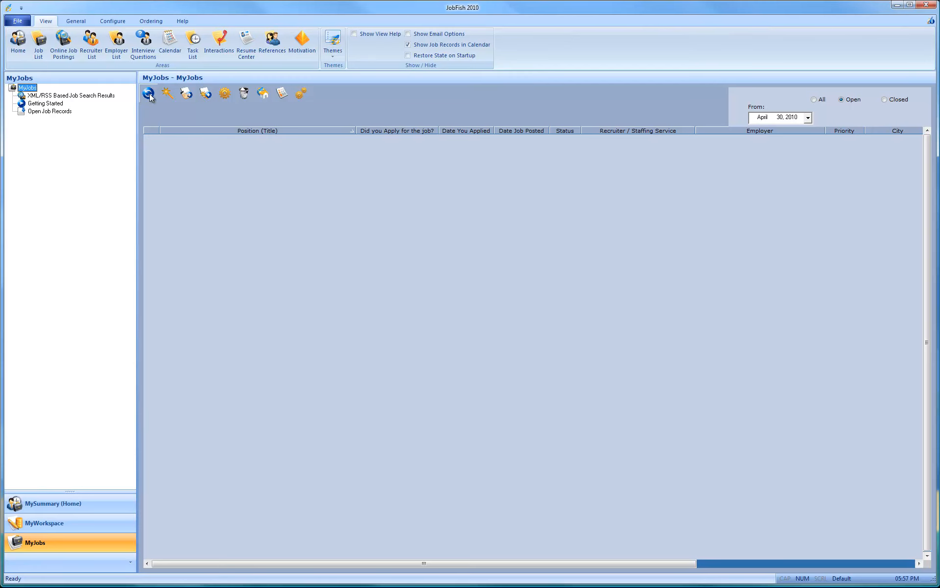
left_click(148, 93)
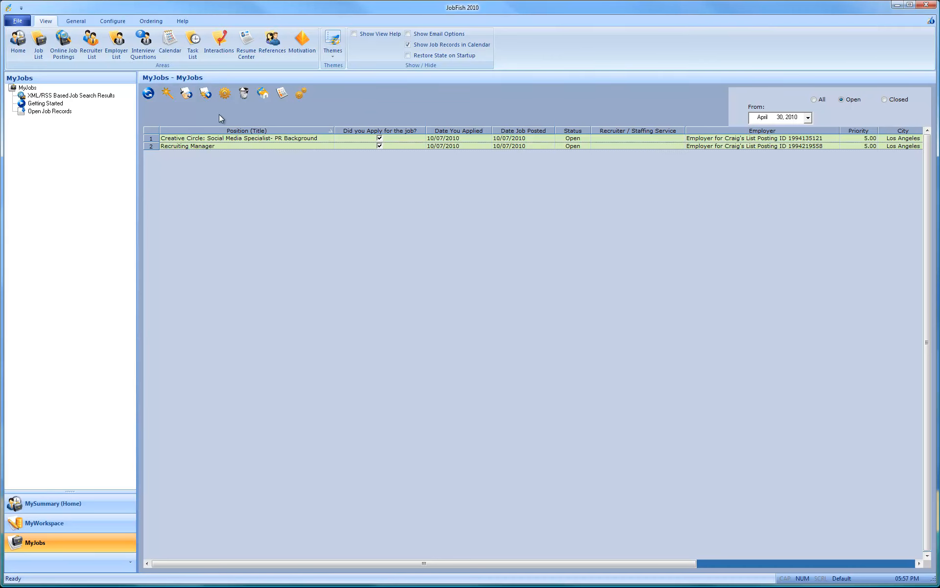
mouse_move(225, 92)
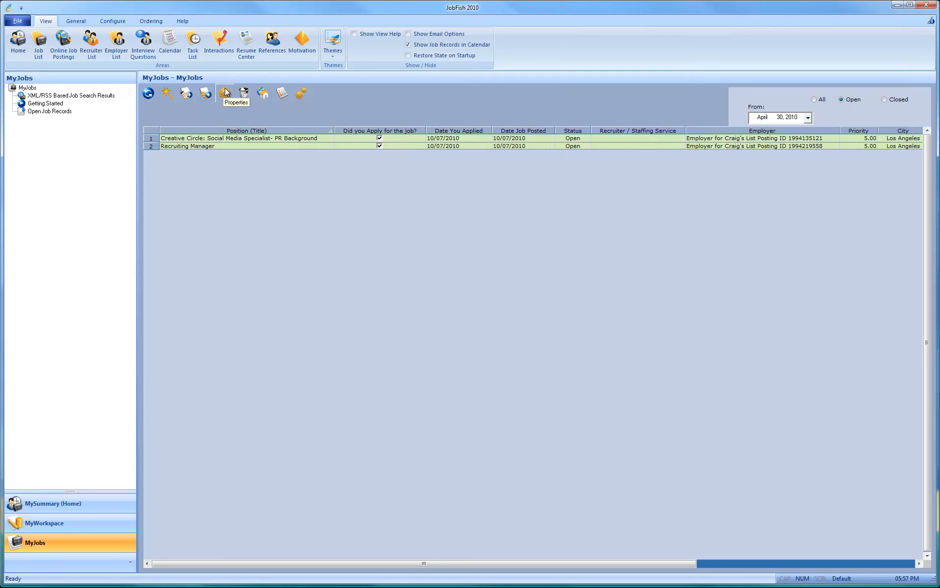
mouse_move(273, 122)
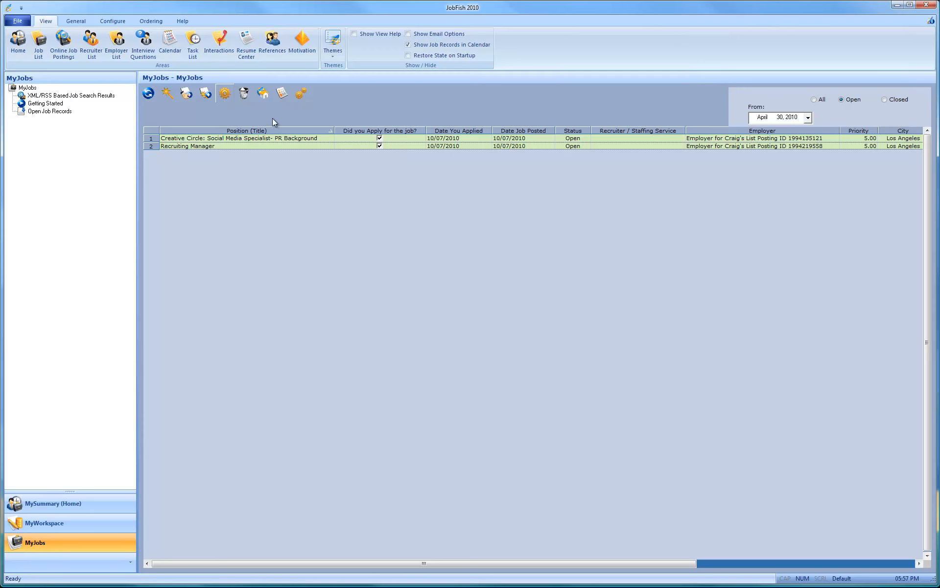
mouse_move(274, 118)
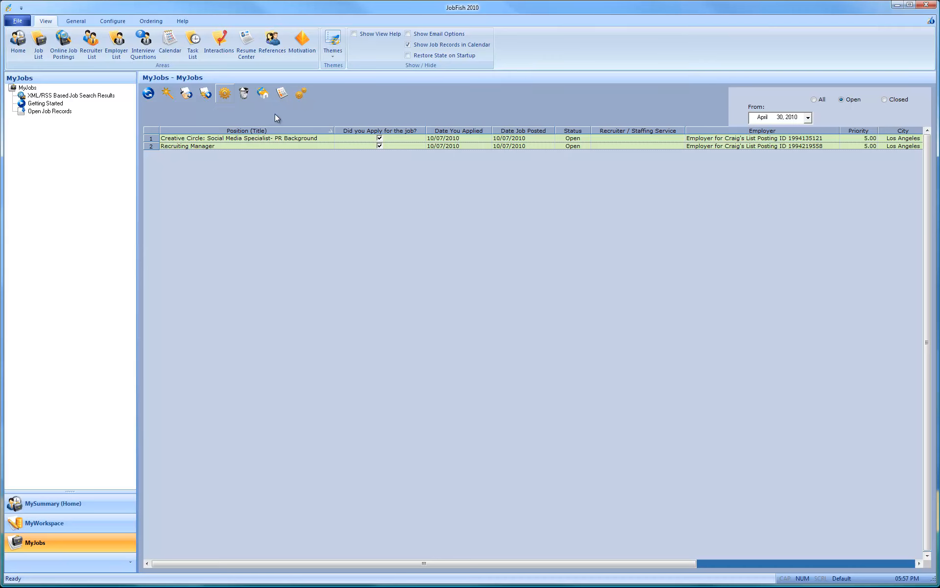
mouse_move(262, 116)
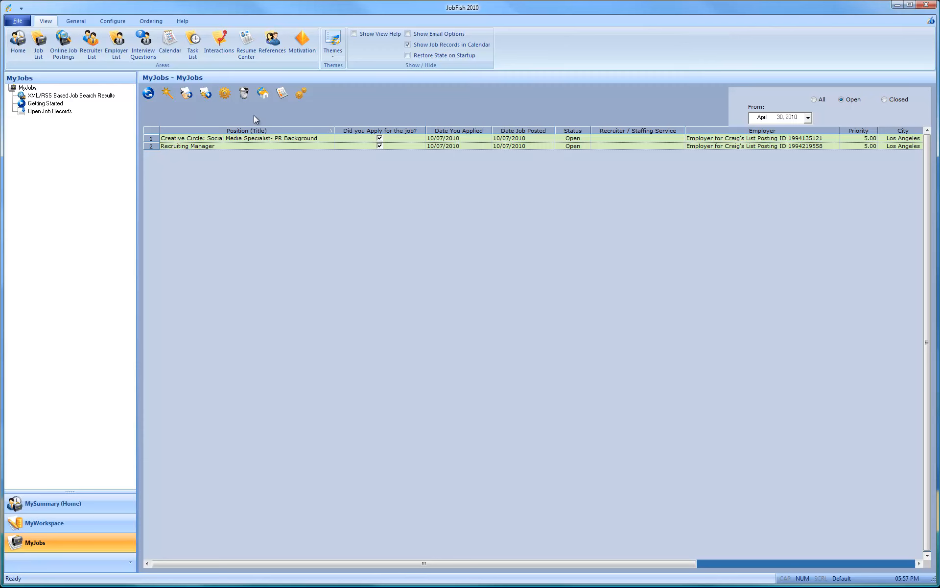
mouse_move(198, 121)
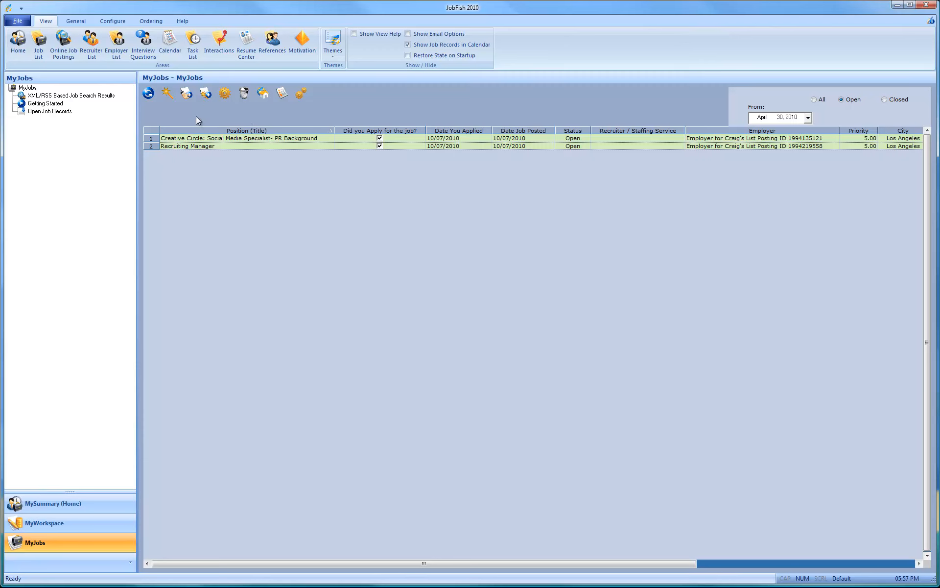
Go to the job records area and show the XML/RSS job search results
left_click(13, 111)
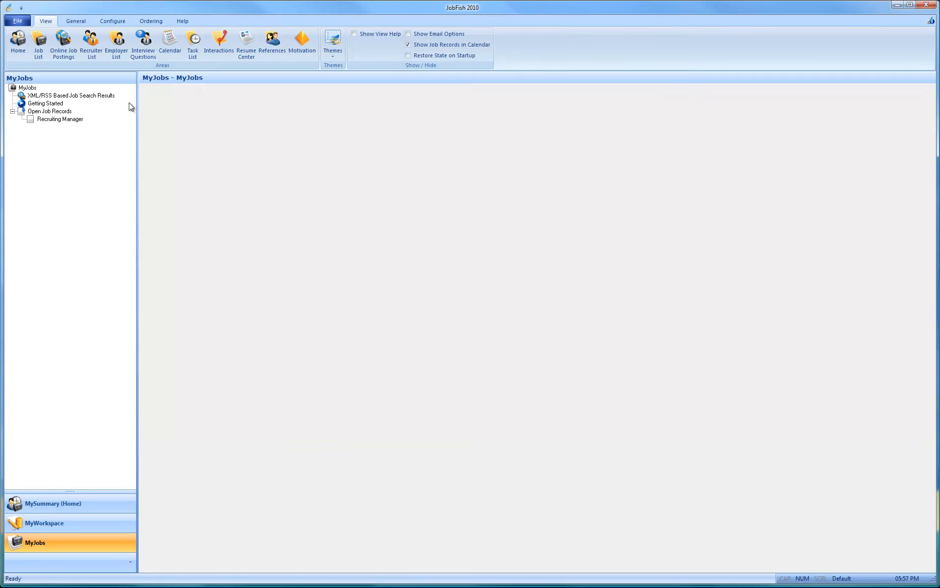
double_click(59, 118)
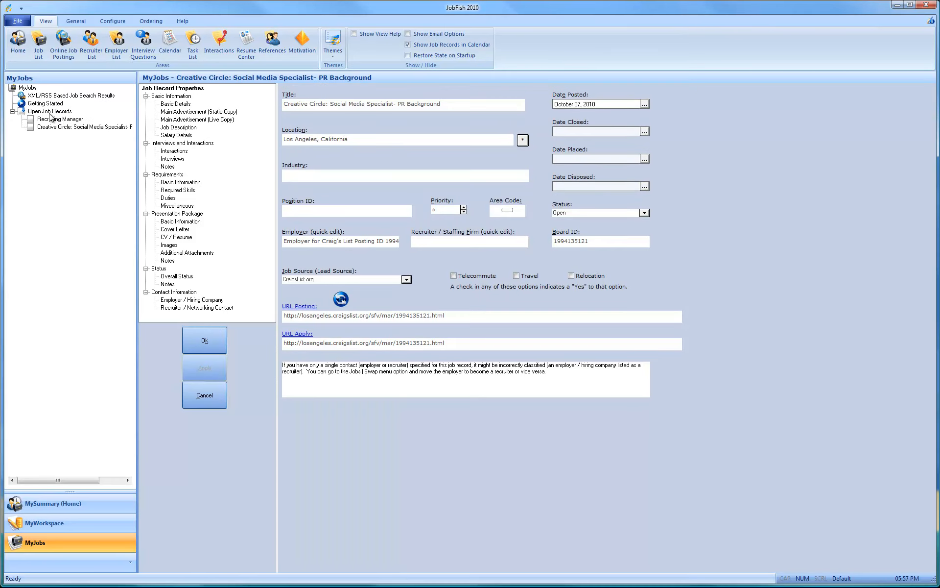
Review the Recruiting Manager and Creative Circle open job records, adding the note 'adsf'
left_click(49, 111)
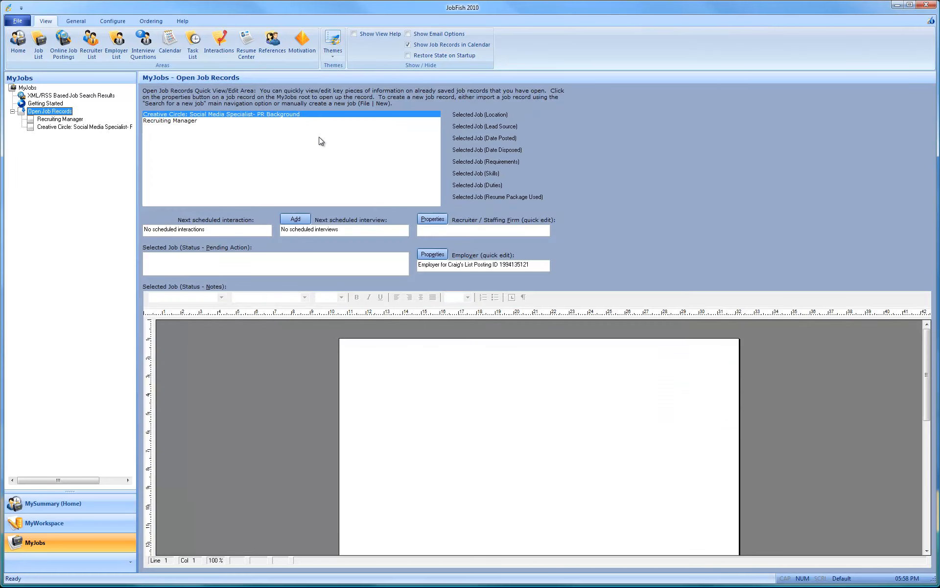
mouse_move(182, 126)
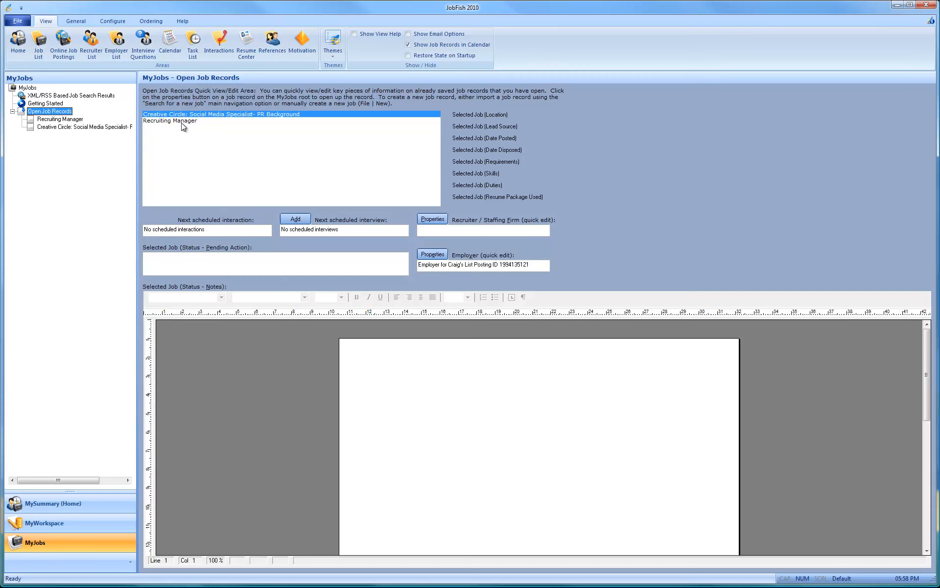
left_click(170, 119)
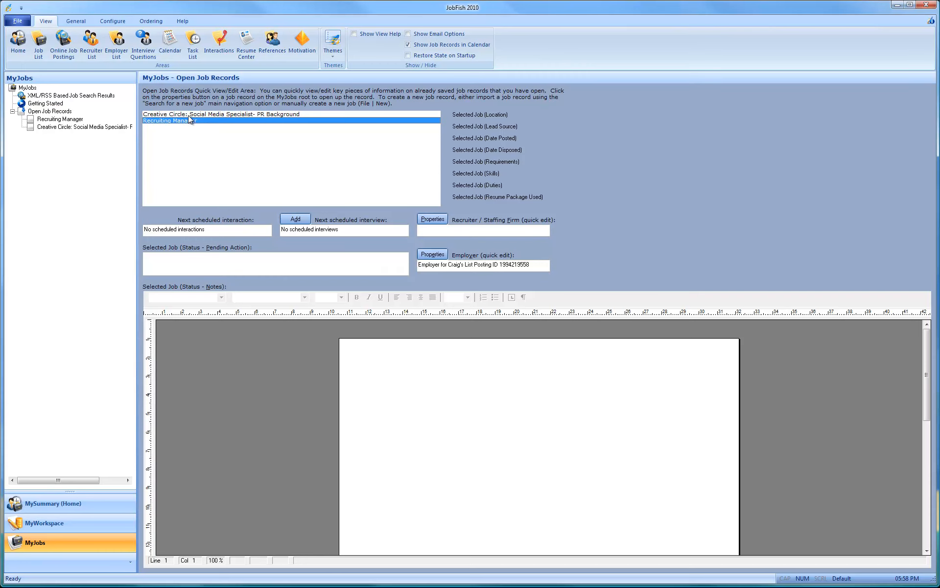
left_click(221, 113)
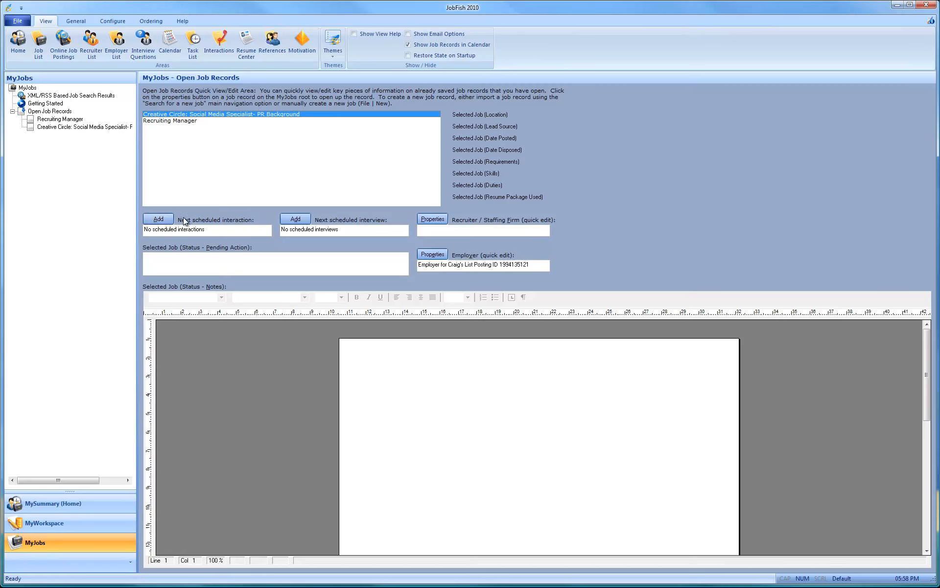
mouse_move(313, 229)
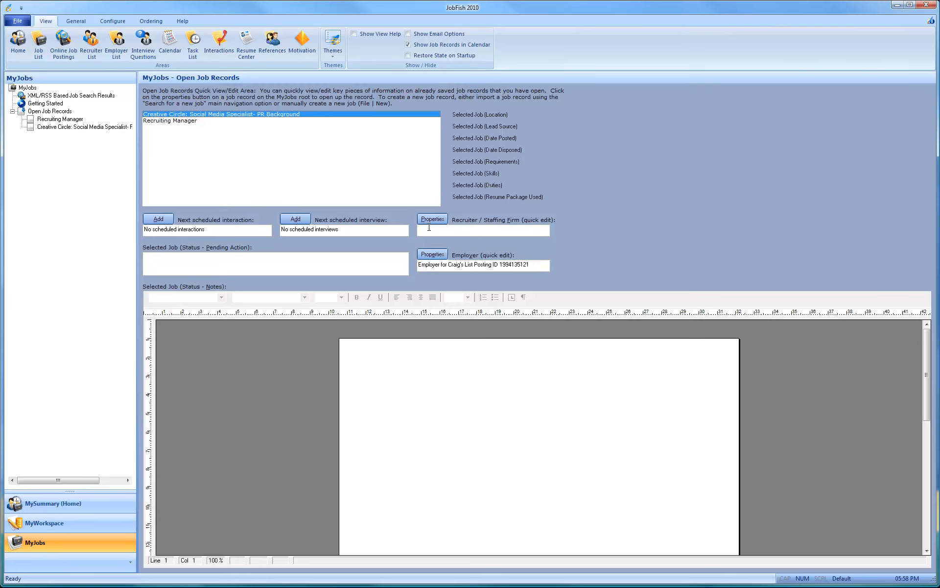
mouse_move(432, 230)
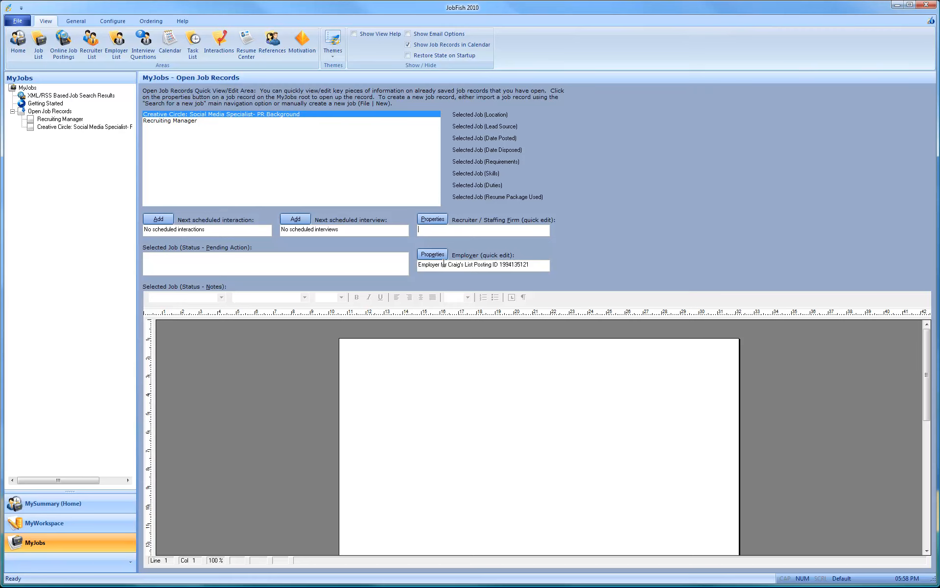
type("adsf")
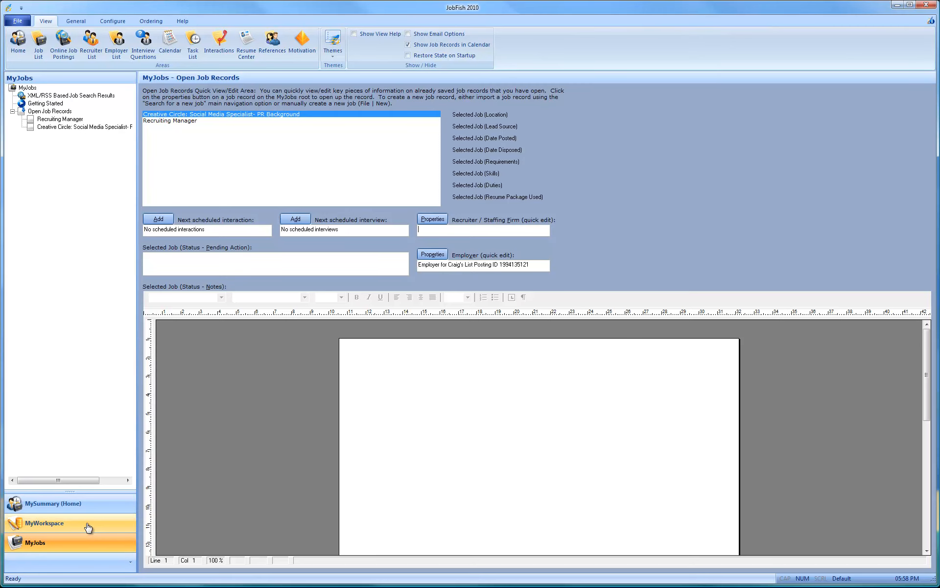
Show the Employer/Hiring Company List in MyWorkspace and select the creativecircle email employer
left_click(44, 523)
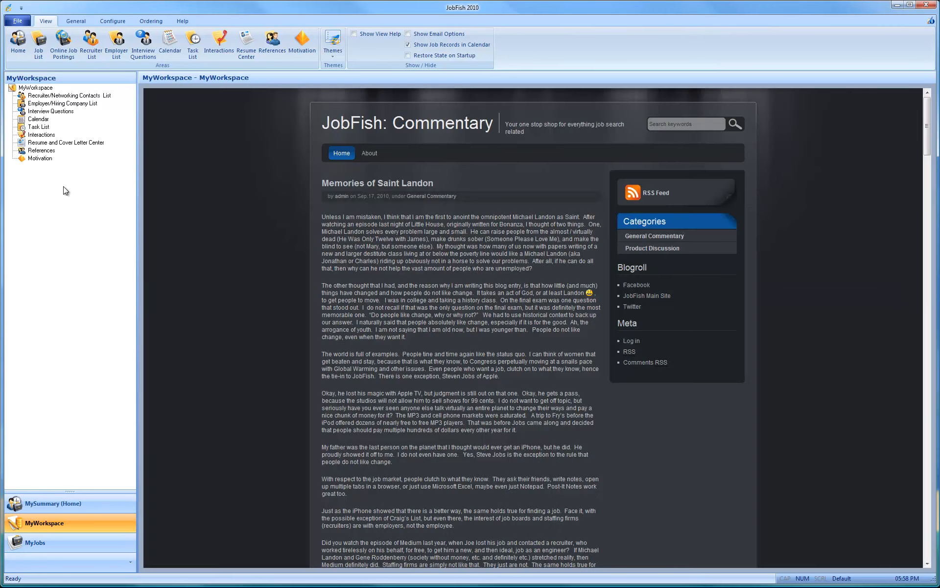
left_click(60, 103)
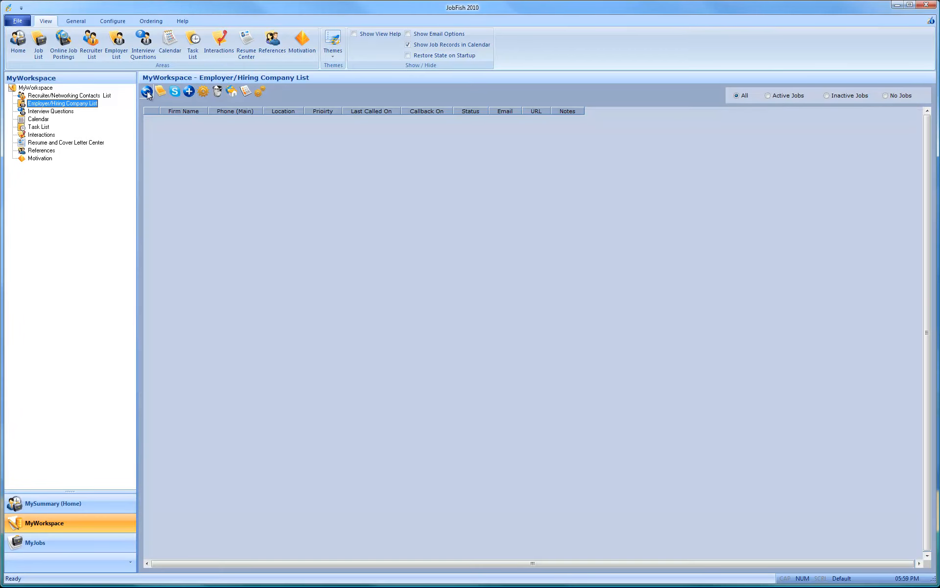
left_click(146, 91)
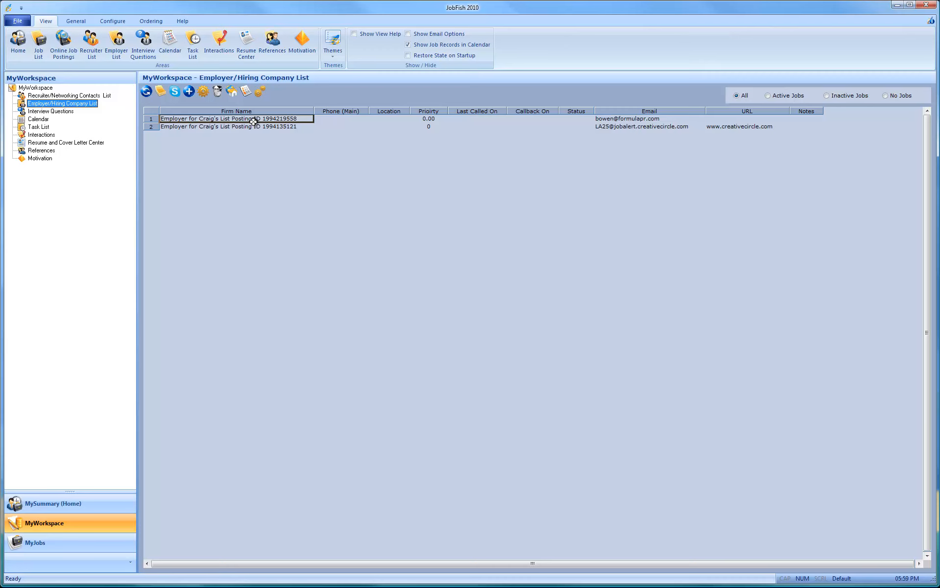
left_click(236, 126)
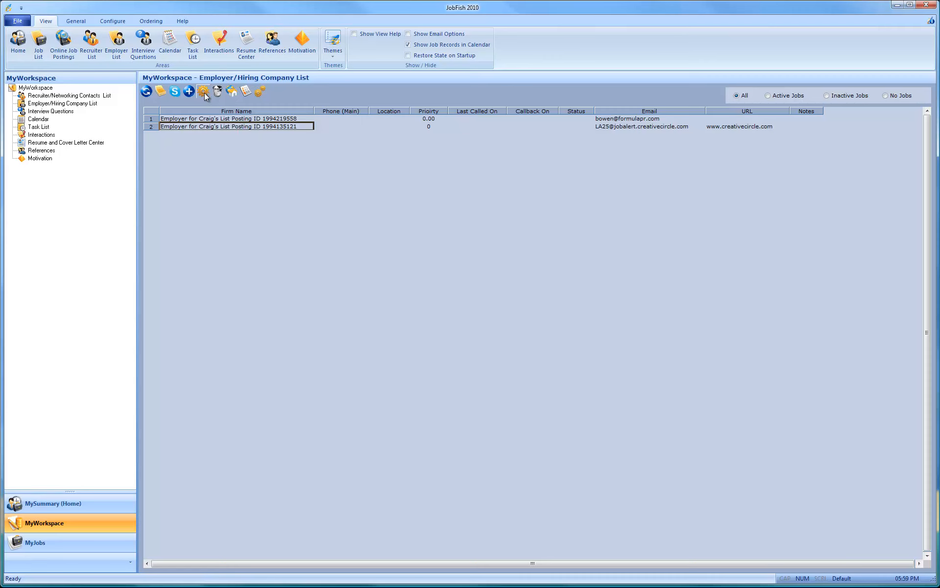
mouse_move(249, 147)
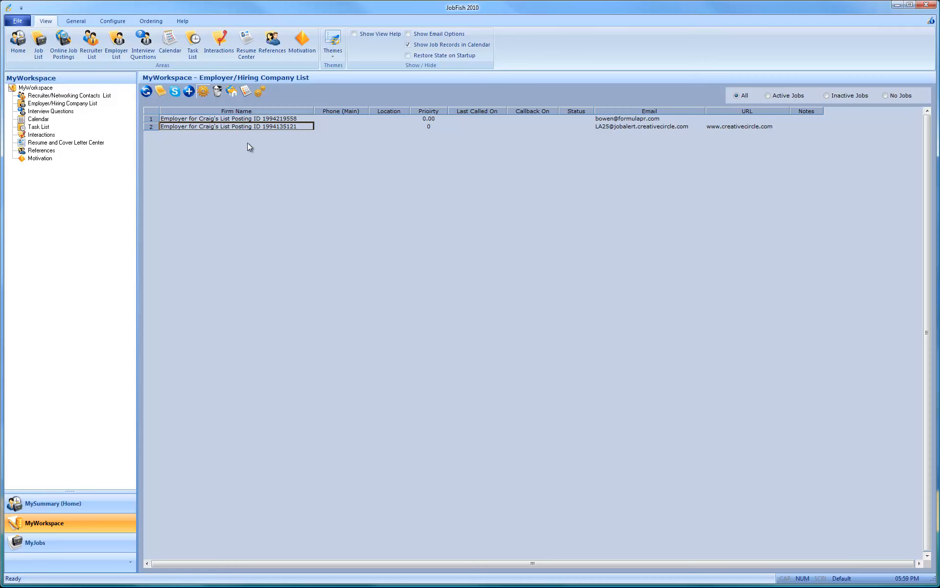
mouse_move(258, 135)
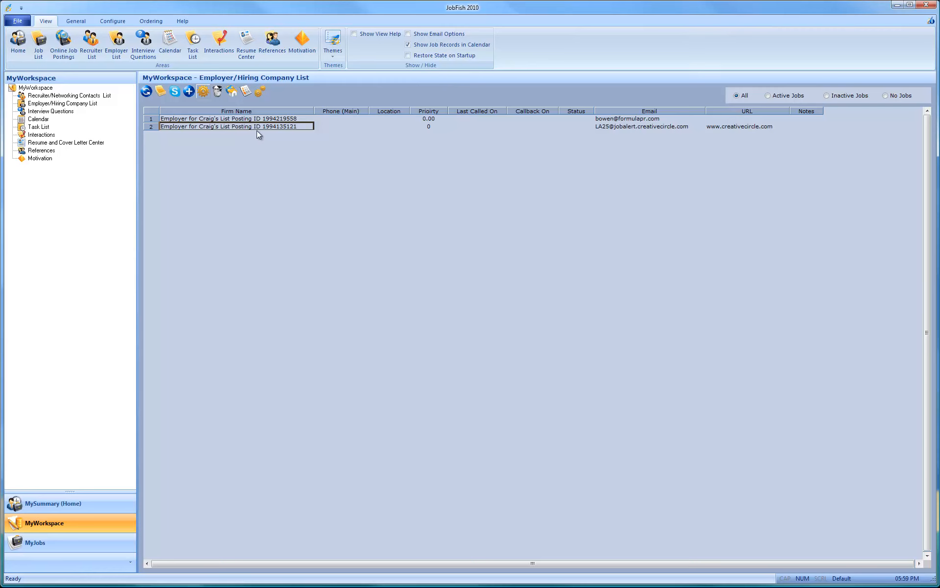
mouse_move(311, 141)
type("Creative C")
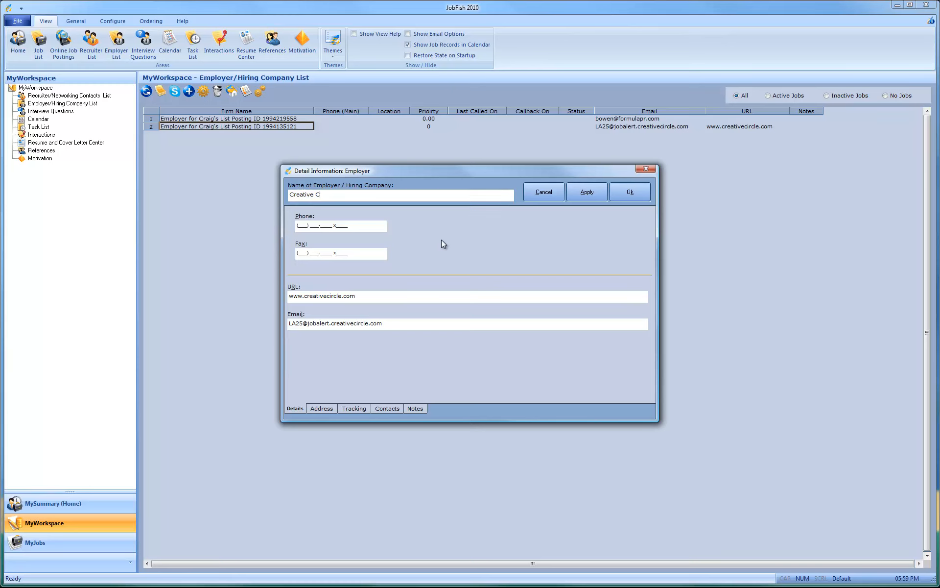
Rename the employer to 'Creative Circle', save it and return to the job records
type("ircle")
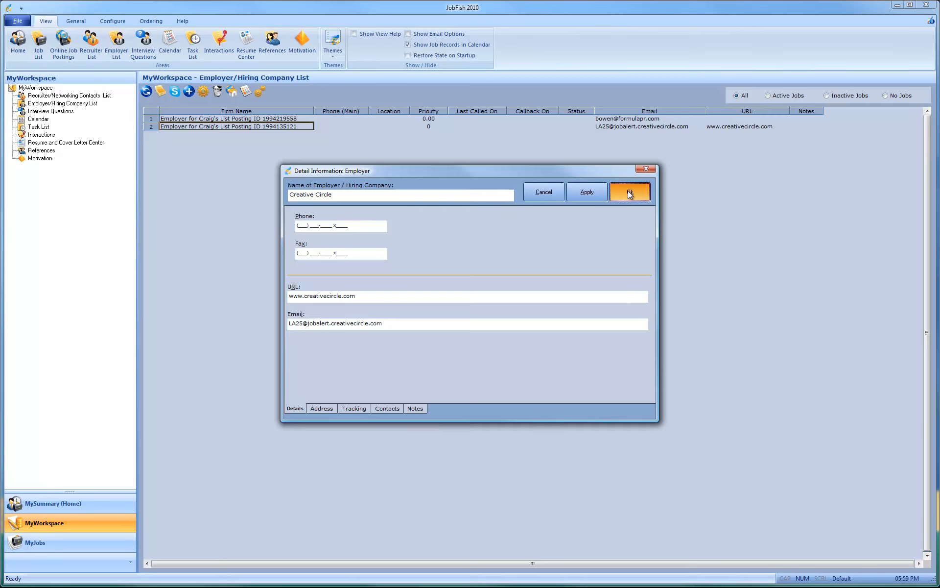
left_click(629, 191)
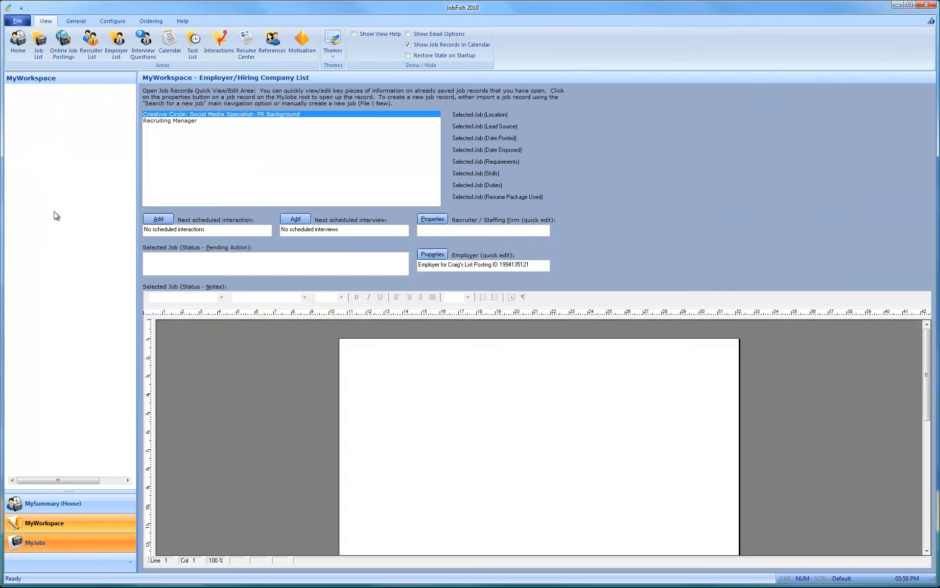
left_click(35, 542)
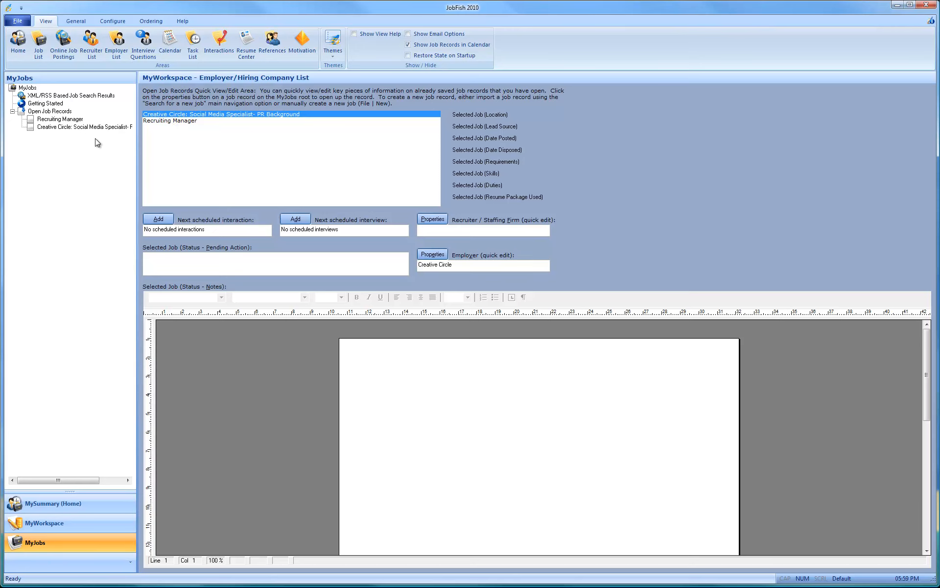
left_click(85, 126)
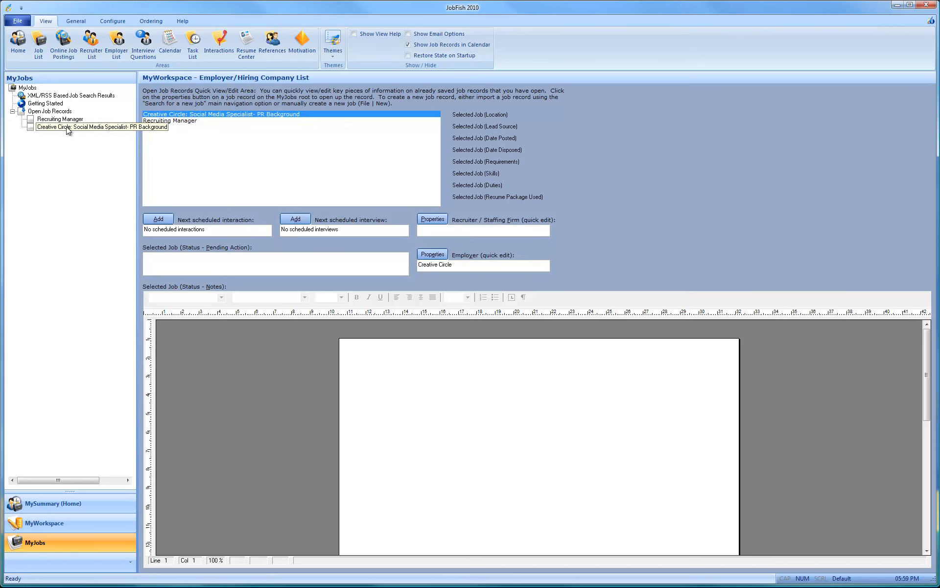
Open the Creative Circle job record and view its recruiter contact details
double_click(95, 126)
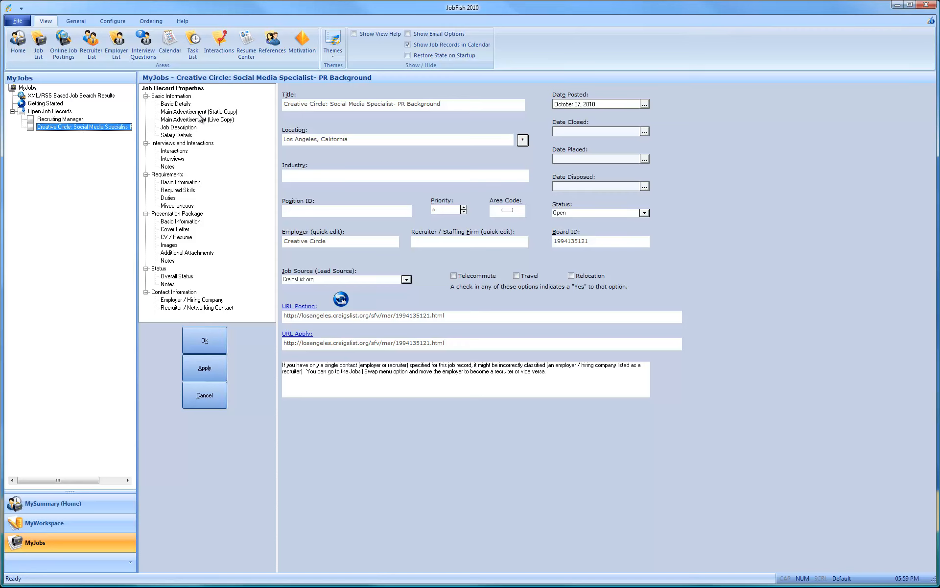
mouse_move(584, 143)
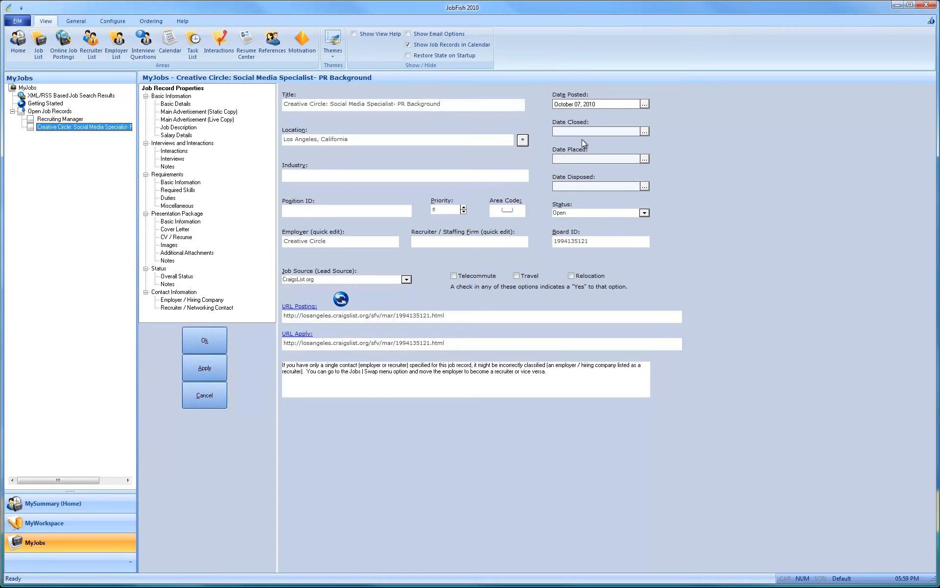
mouse_move(317, 241)
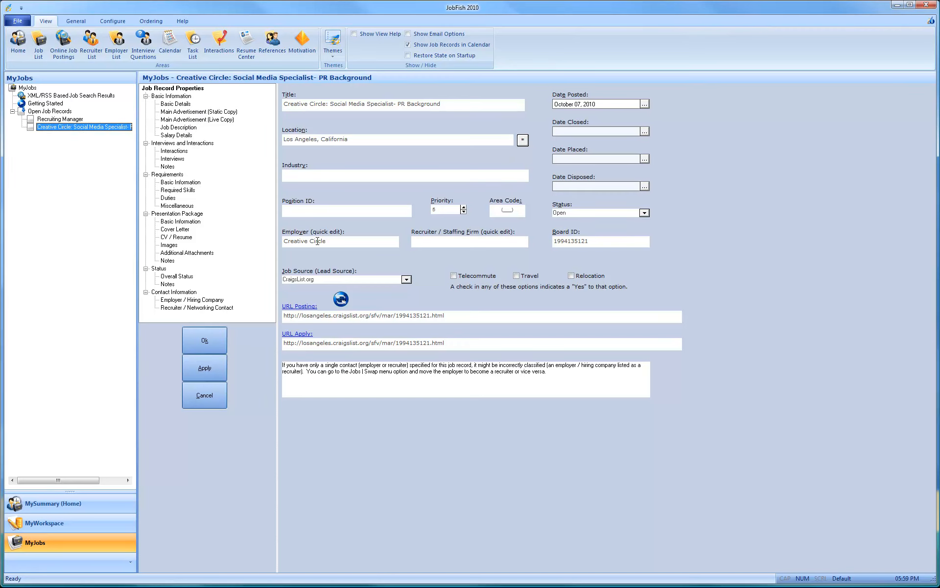
mouse_move(186, 303)
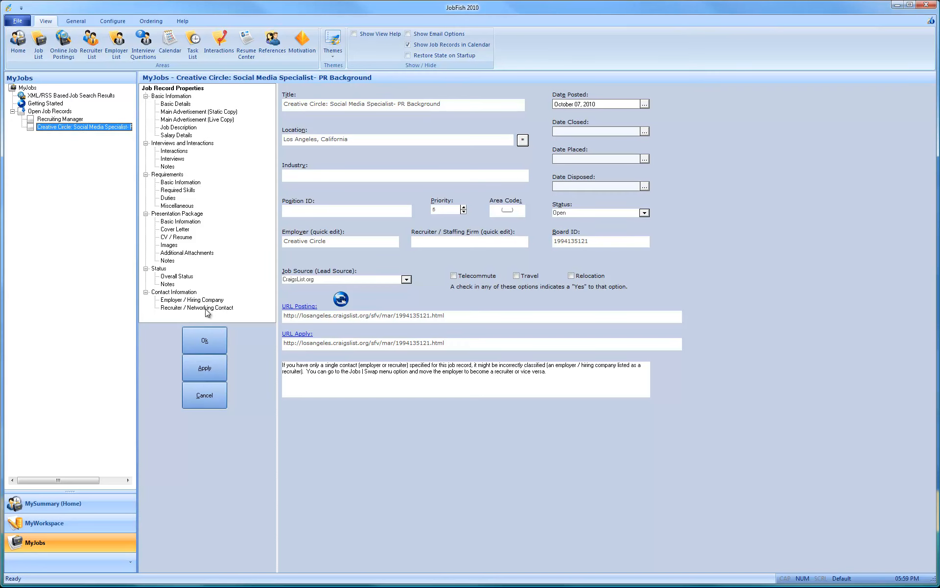
left_click(194, 307)
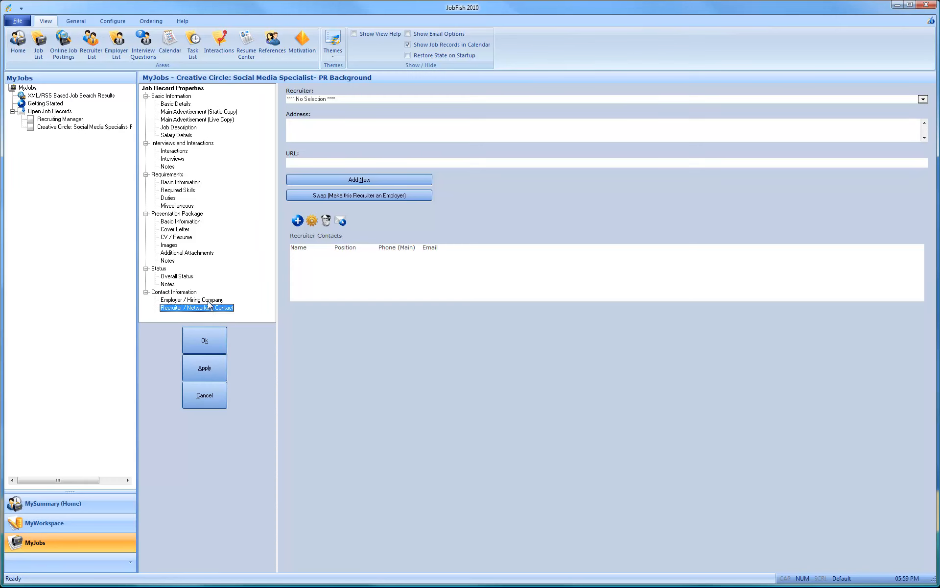
left_click(192, 300)
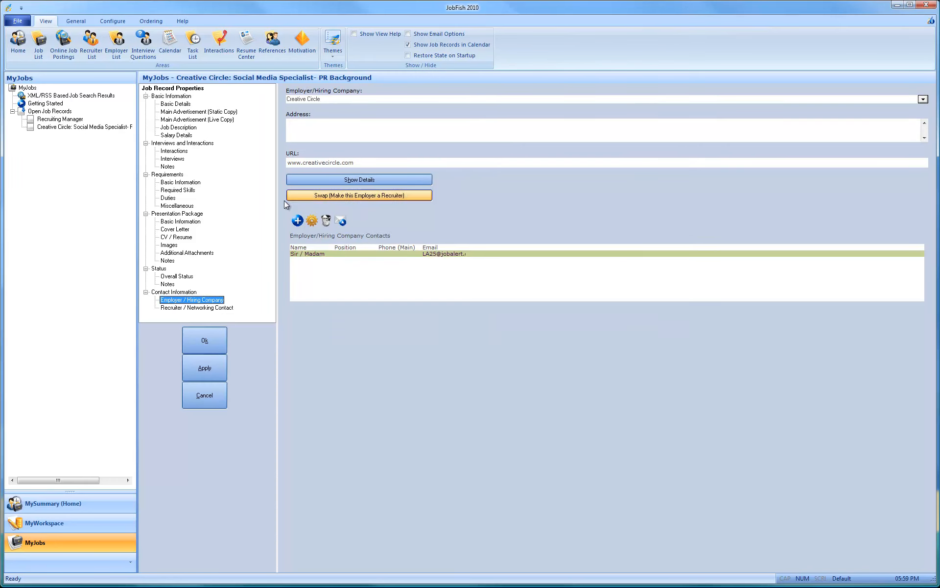
mouse_move(189, 226)
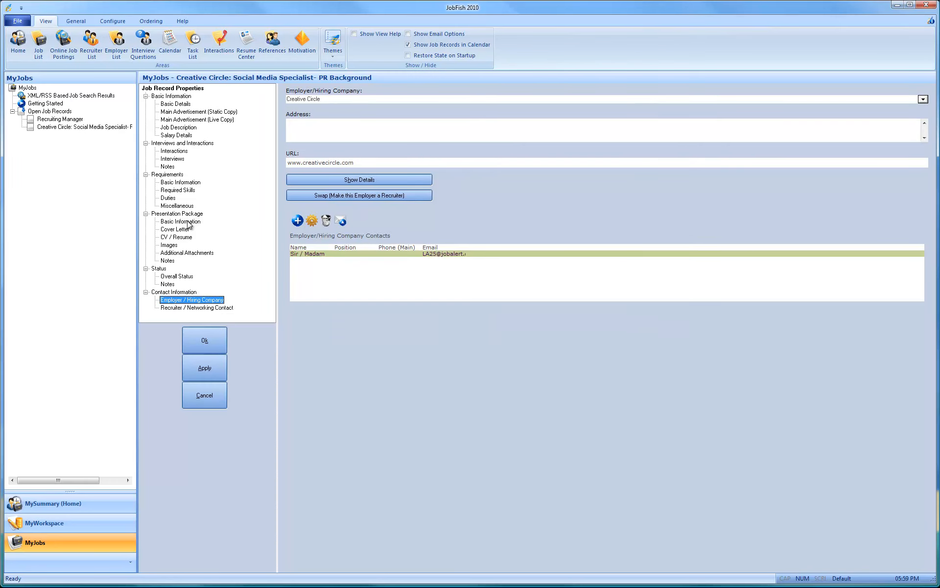
Show the job's basic details with title, location, employer and posting URLs
left_click(175, 104)
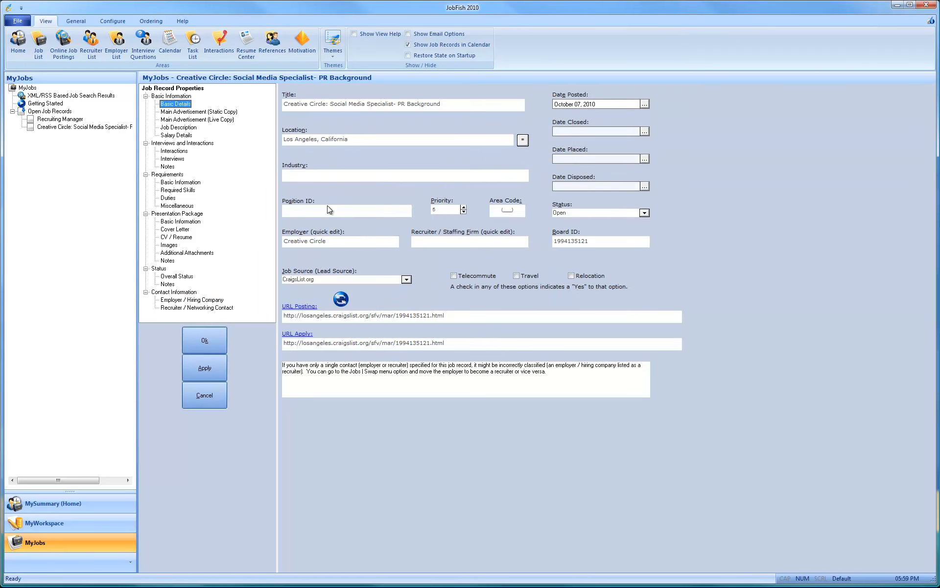
mouse_move(186, 266)
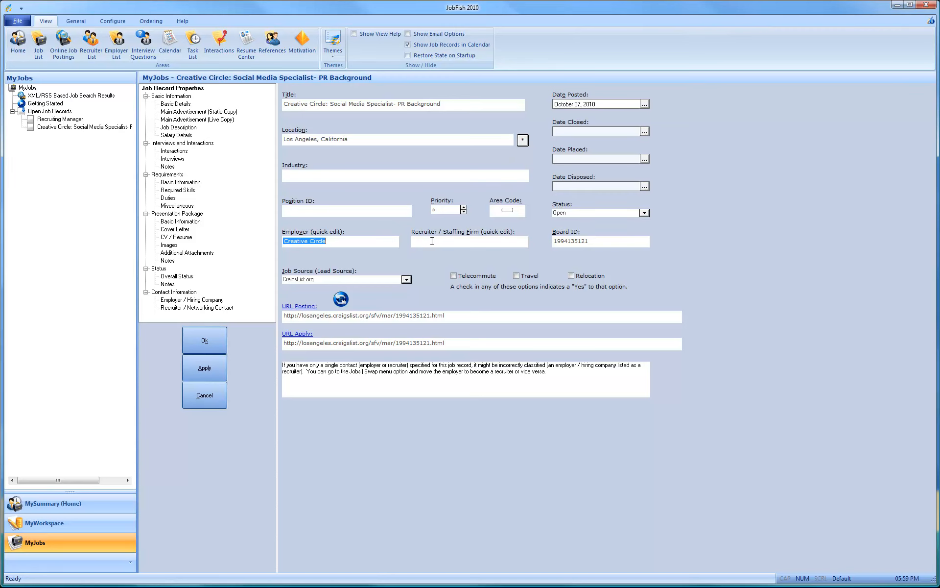
type("ff")
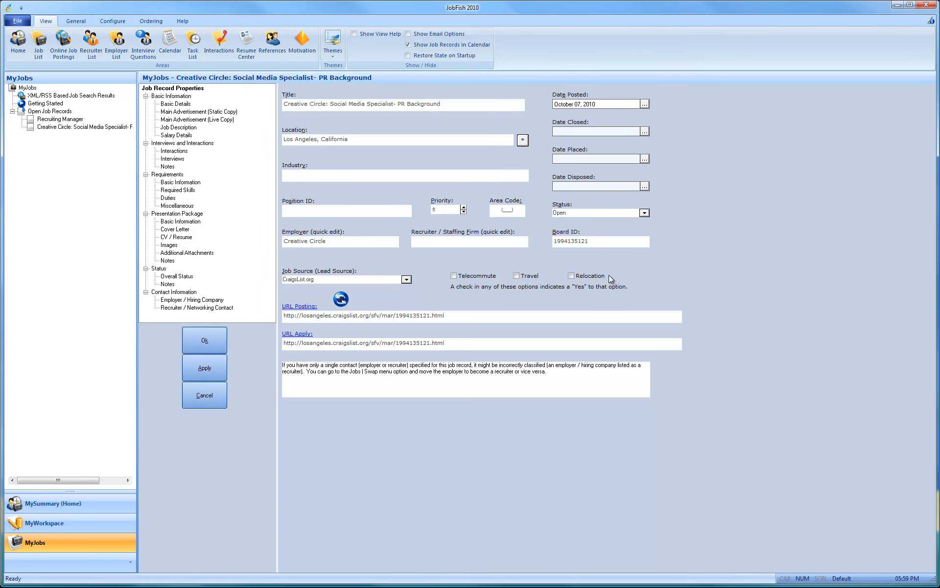
left_click(198, 112)
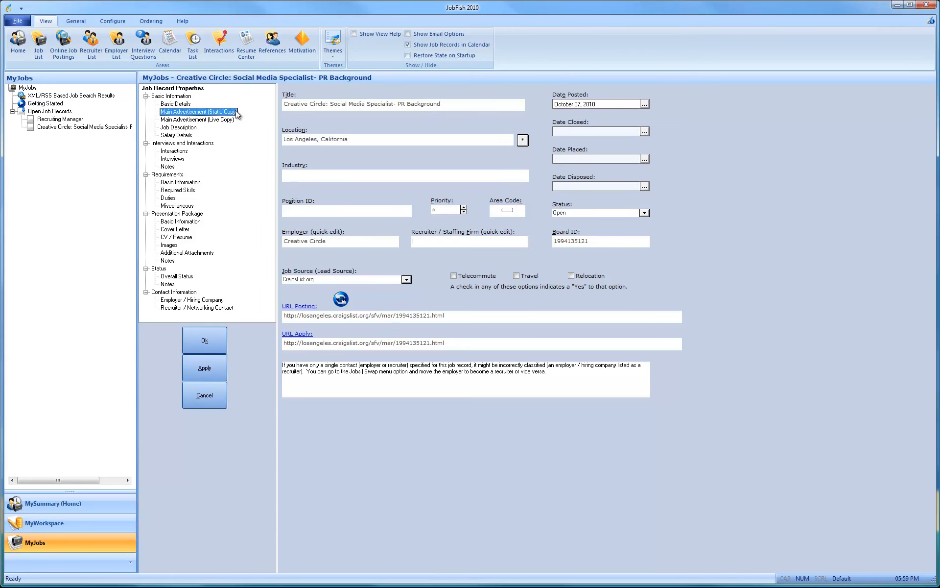
View the static and live copies of the Craigslist advertisement
left_click(198, 112)
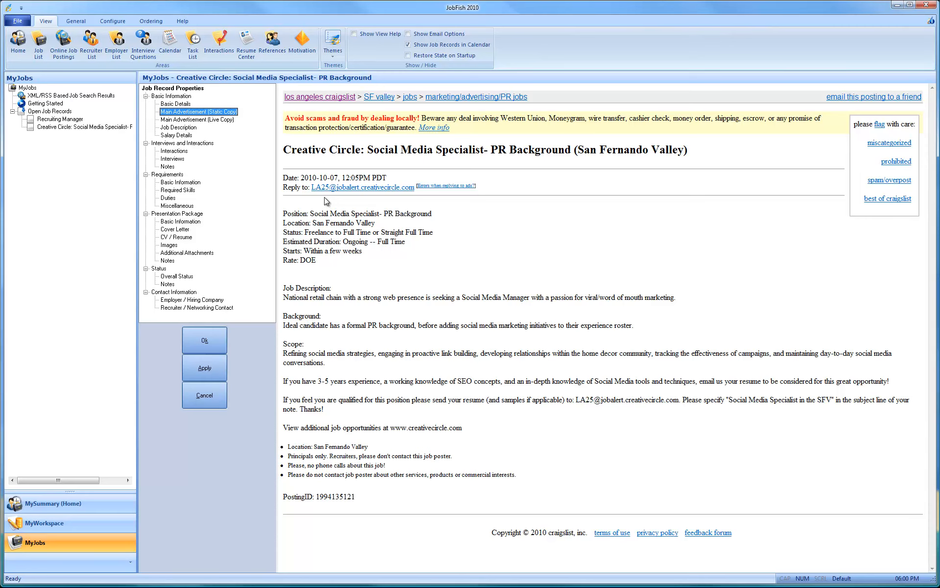
left_click(198, 120)
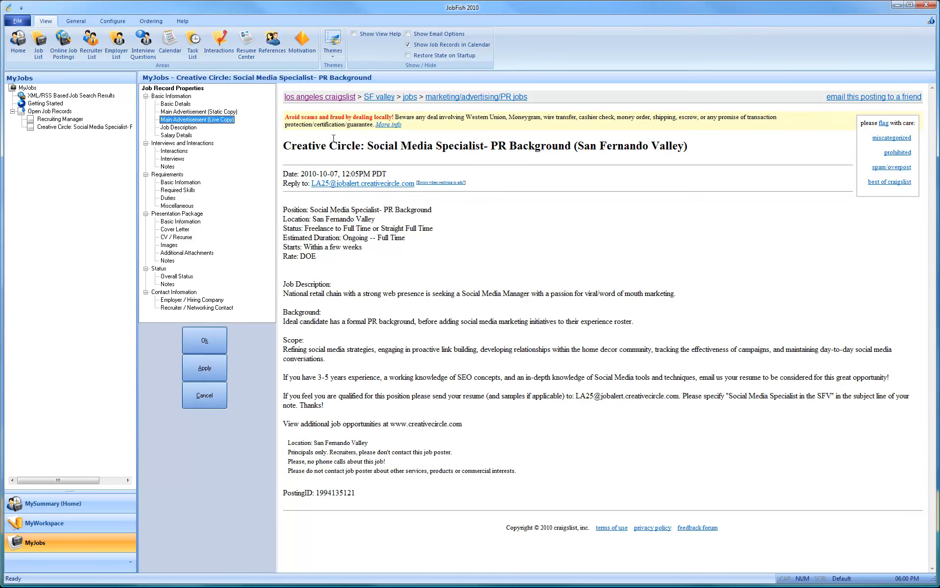
mouse_move(295, 150)
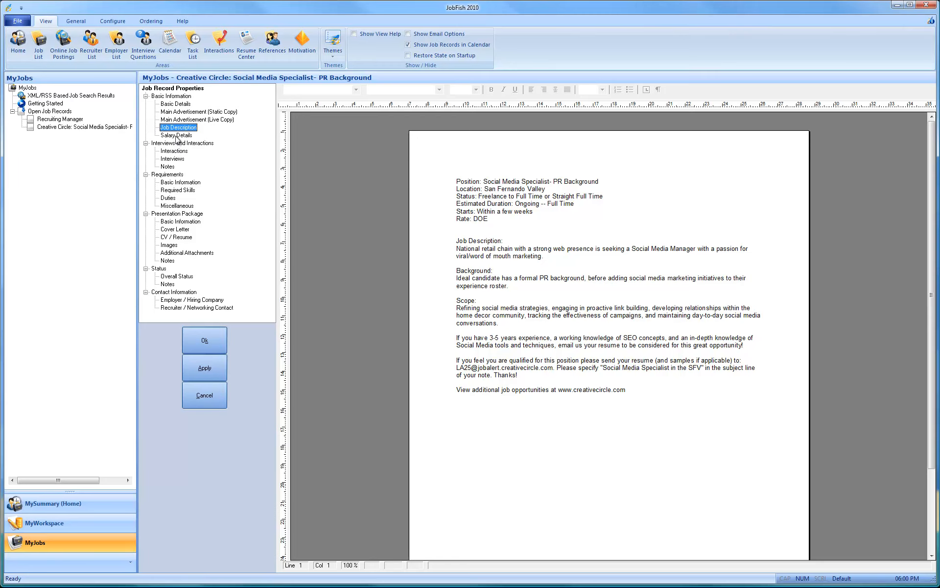
Step through Salary Details, Required Skills and Duties to the Presentation Package basic information
left_click(177, 135)
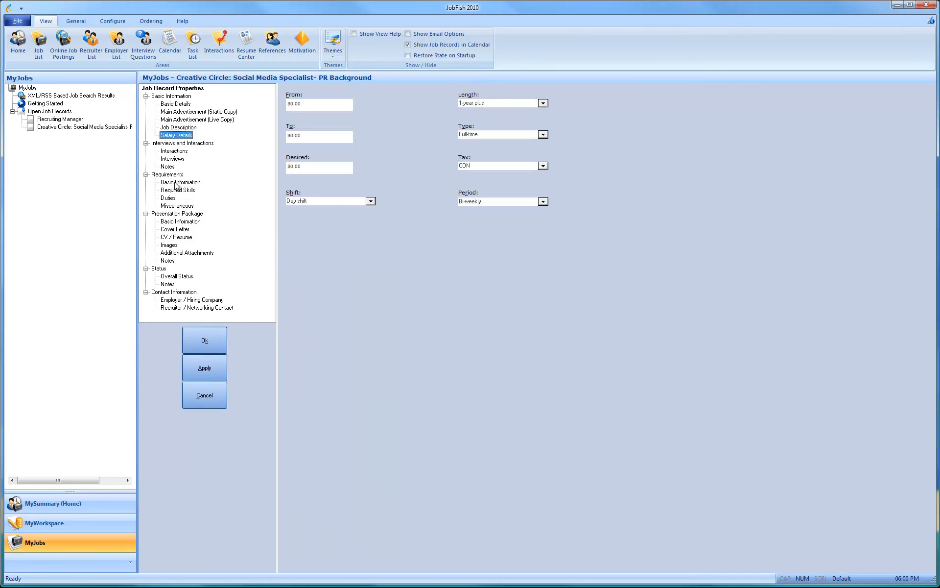
left_click(177, 190)
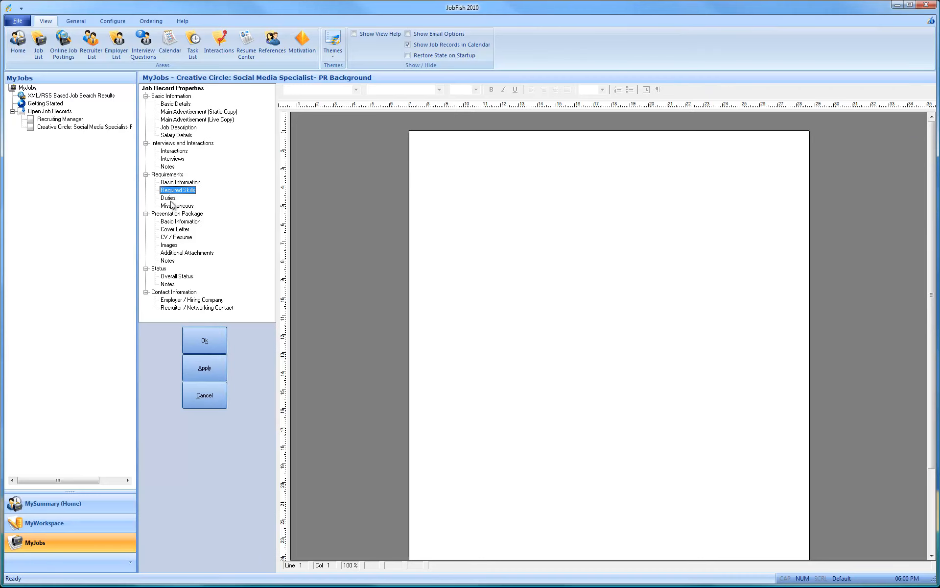
left_click(177, 205)
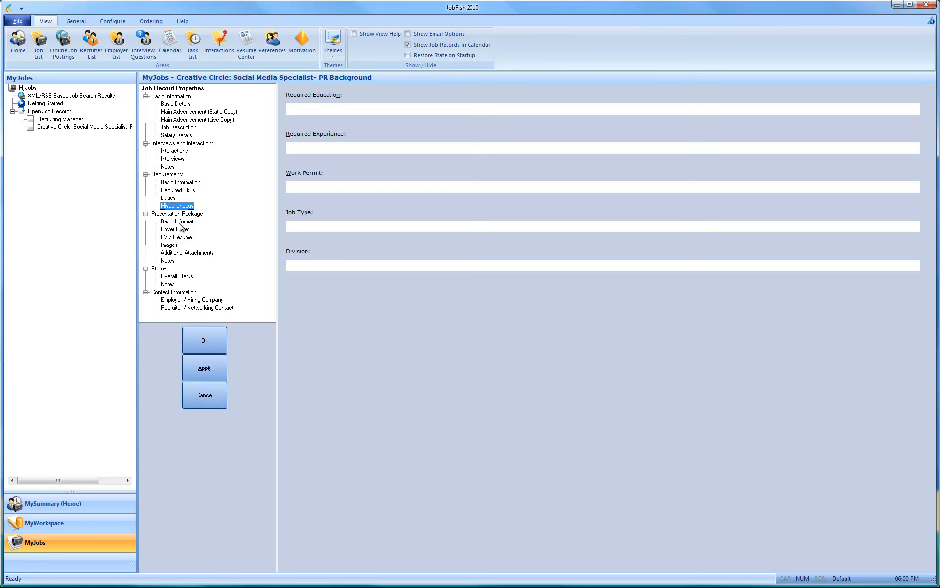
left_click(180, 222)
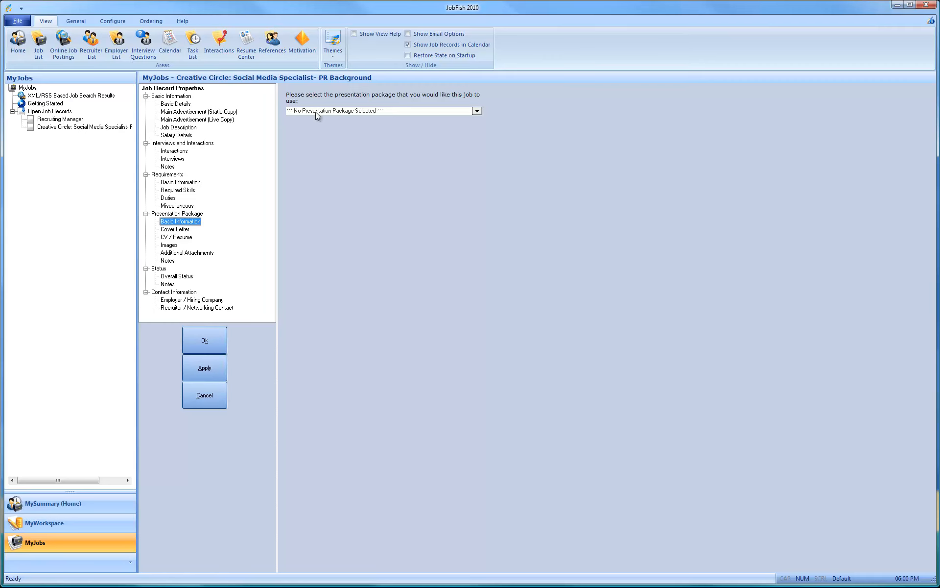
Assign the Marketing presentation package to the Creative Circle job and move to the Recruiting Manager record
left_click(476, 111)
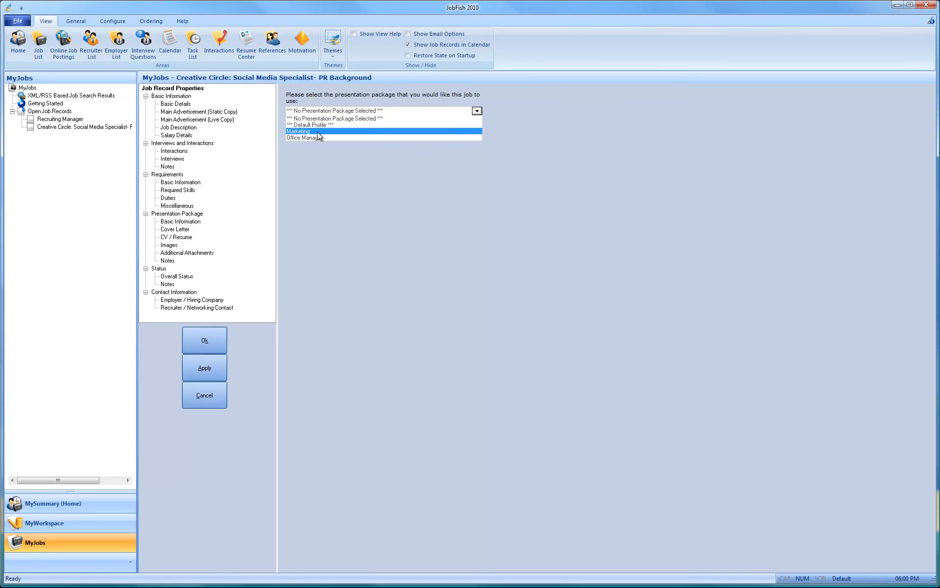
mouse_move(322, 137)
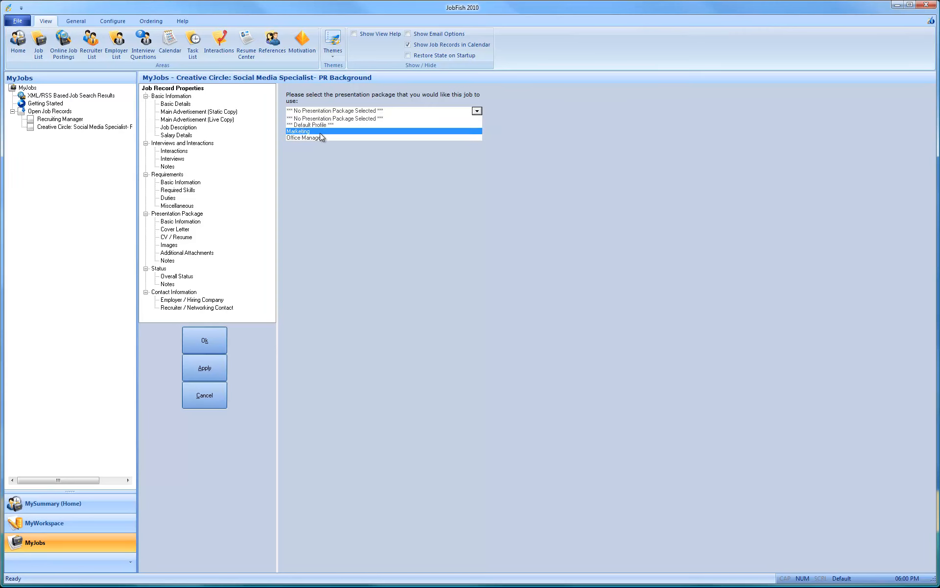
left_click(298, 131)
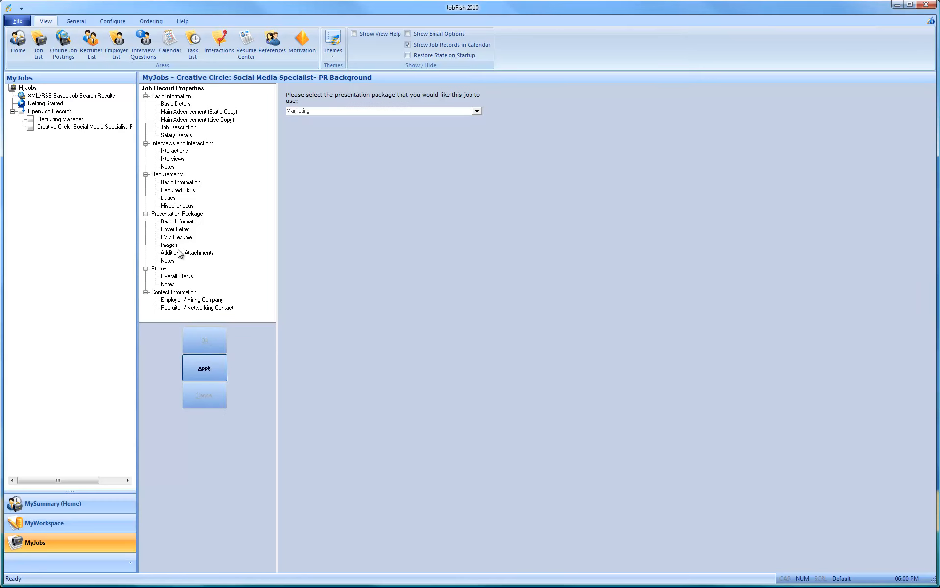
left_click(59, 119)
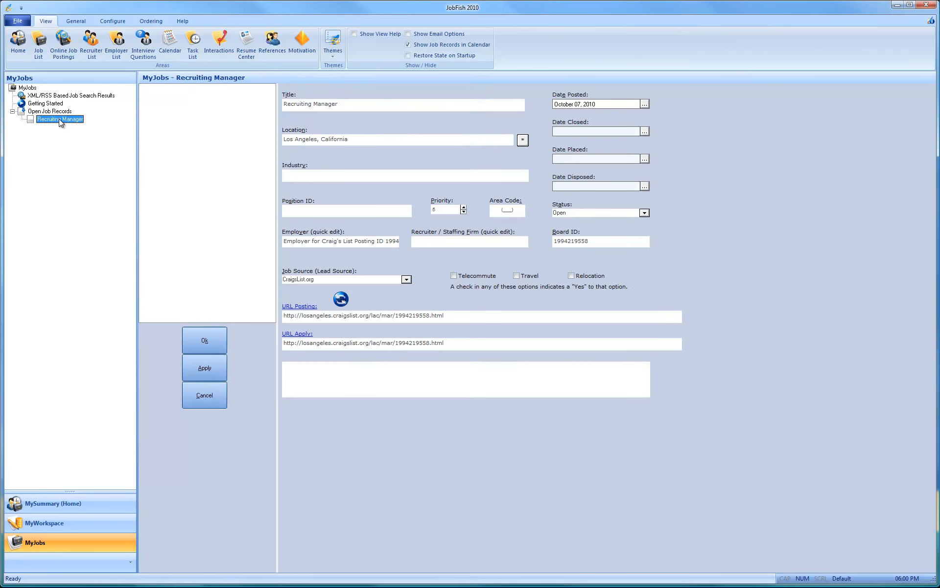
Show the Open Job Records overview, then switch to the MyWorkspace area
left_click(59, 119)
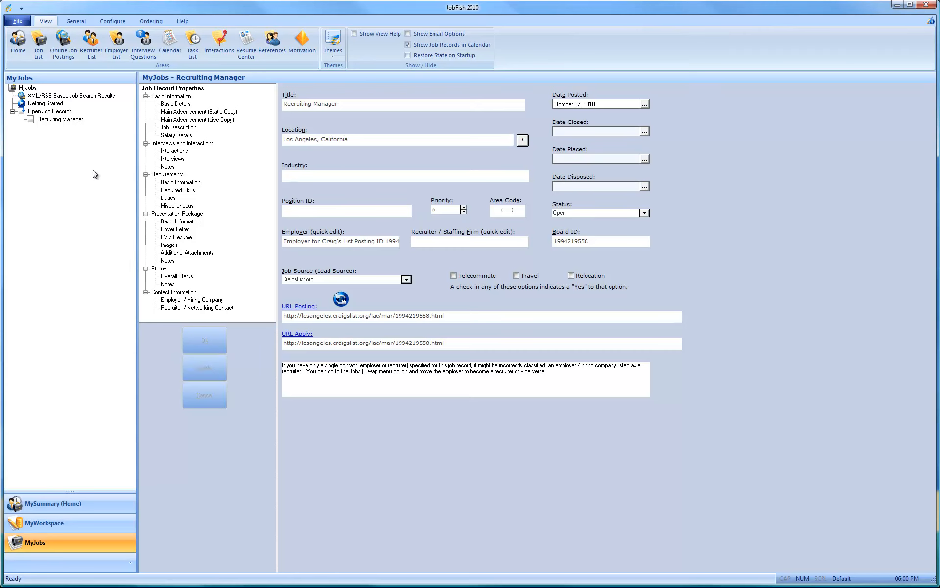
left_click(50, 111)
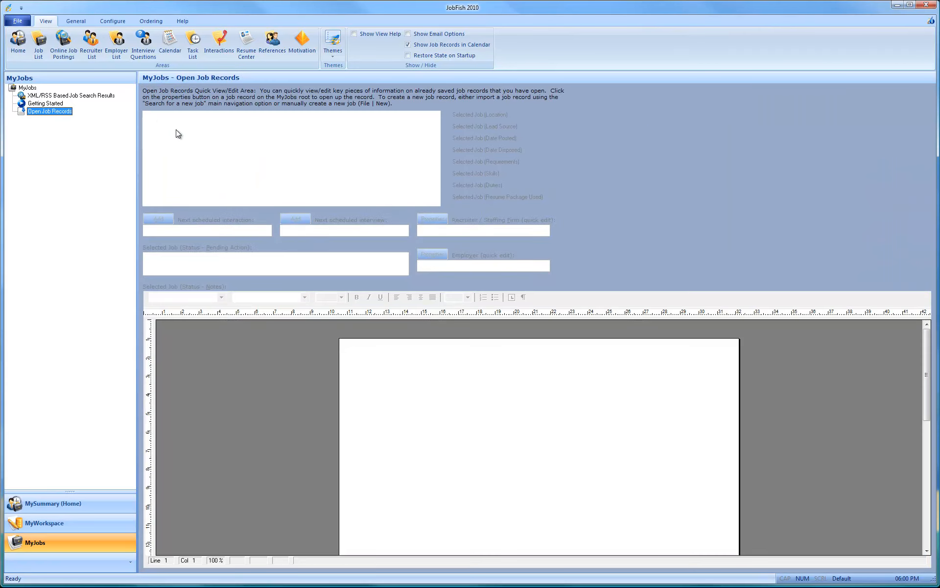
mouse_move(45, 523)
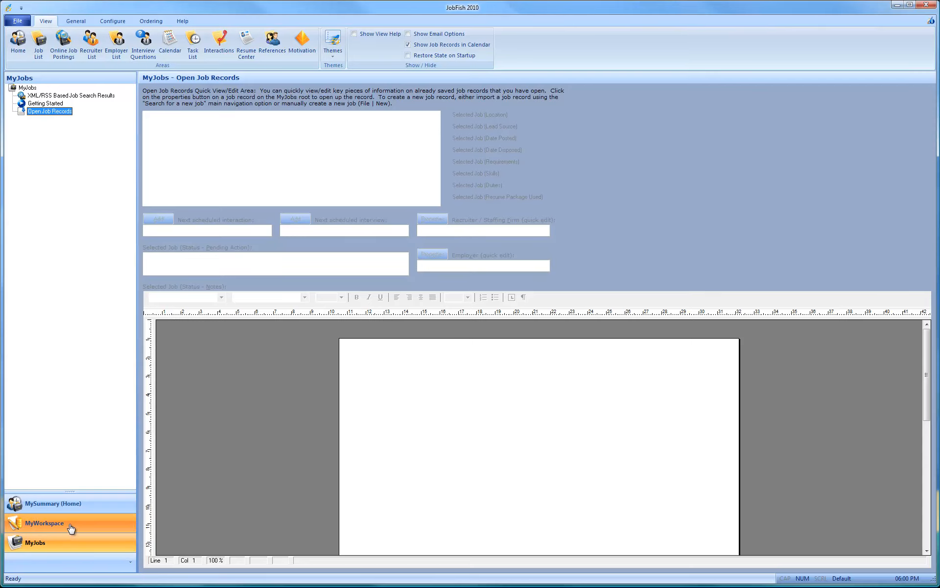
left_click(45, 523)
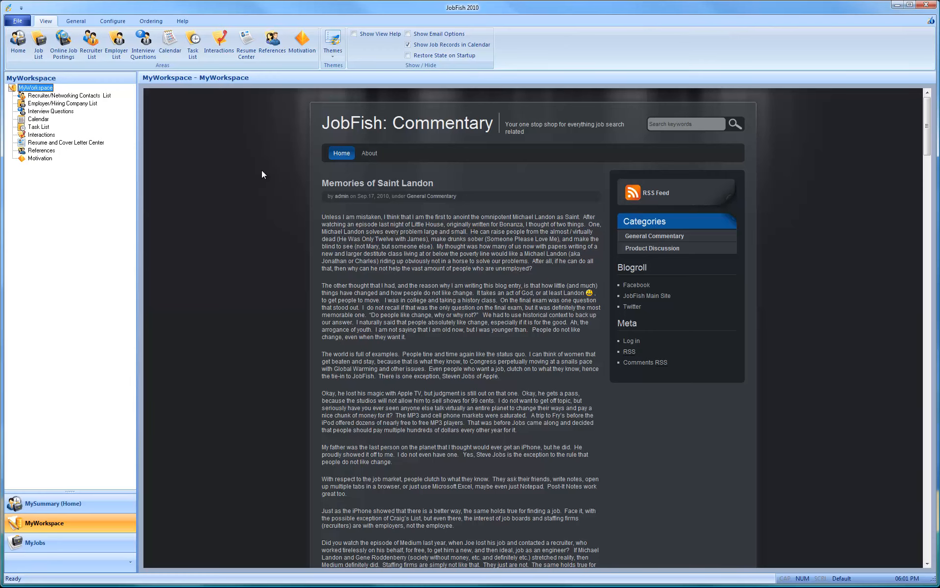
mouse_move(66, 522)
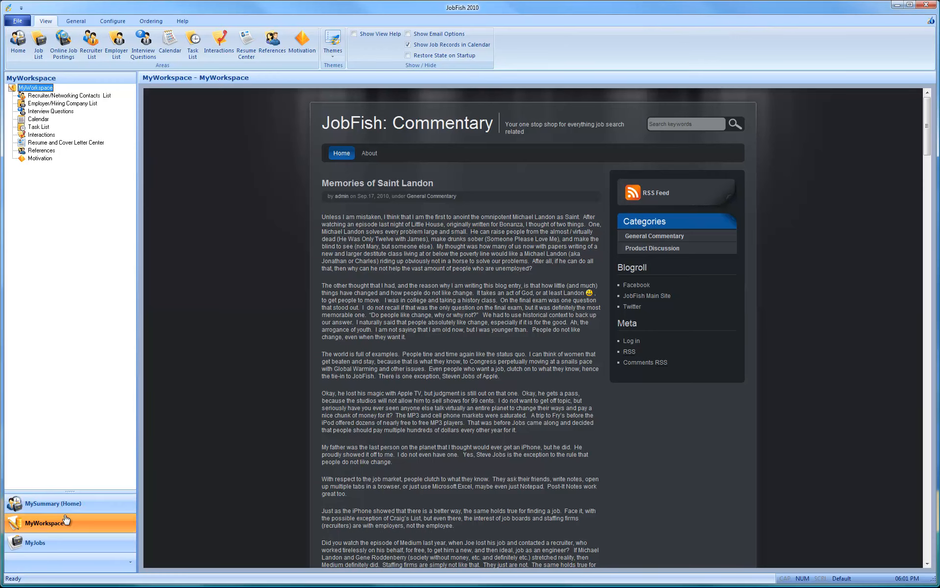
Return to the MySummary home page listing the pending task and both open jobs
left_click(44, 522)
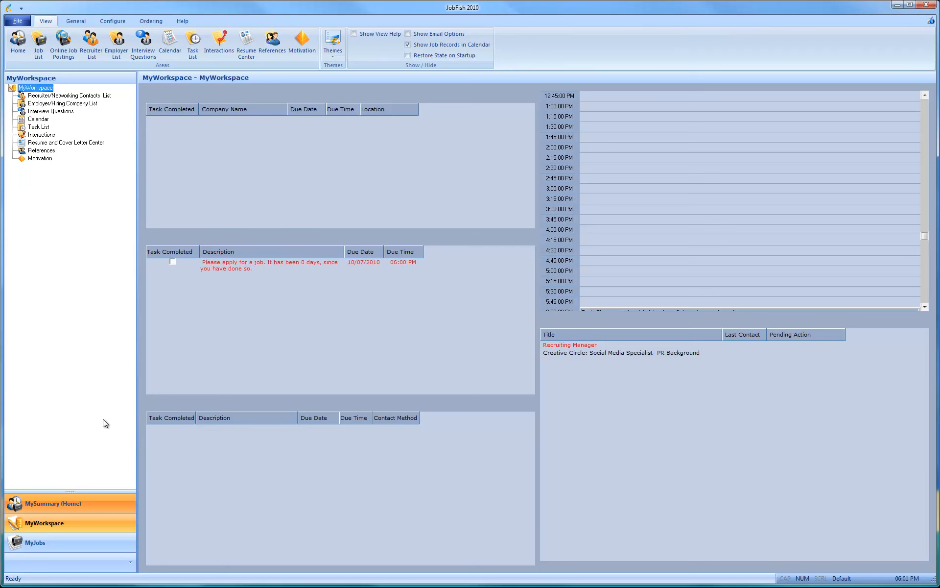
left_click(68, 503)
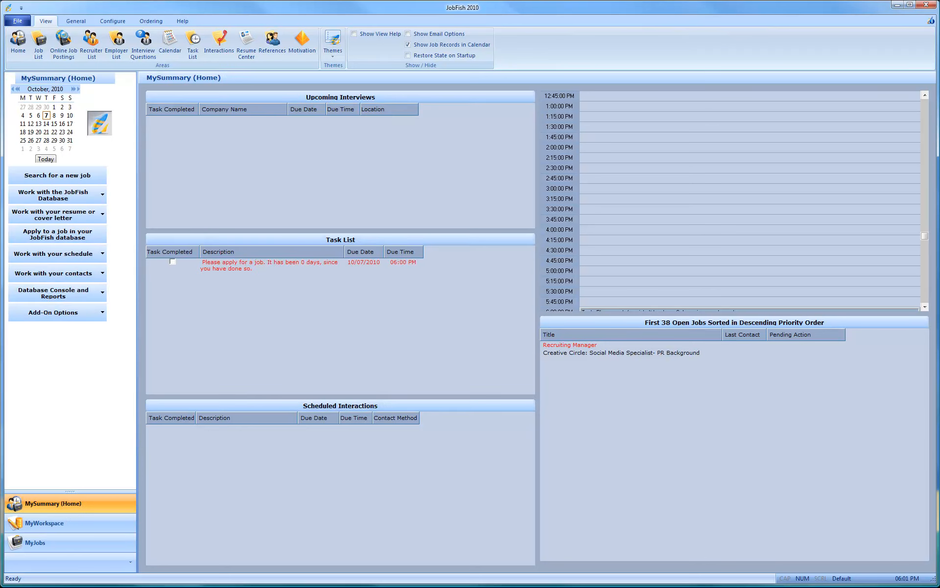